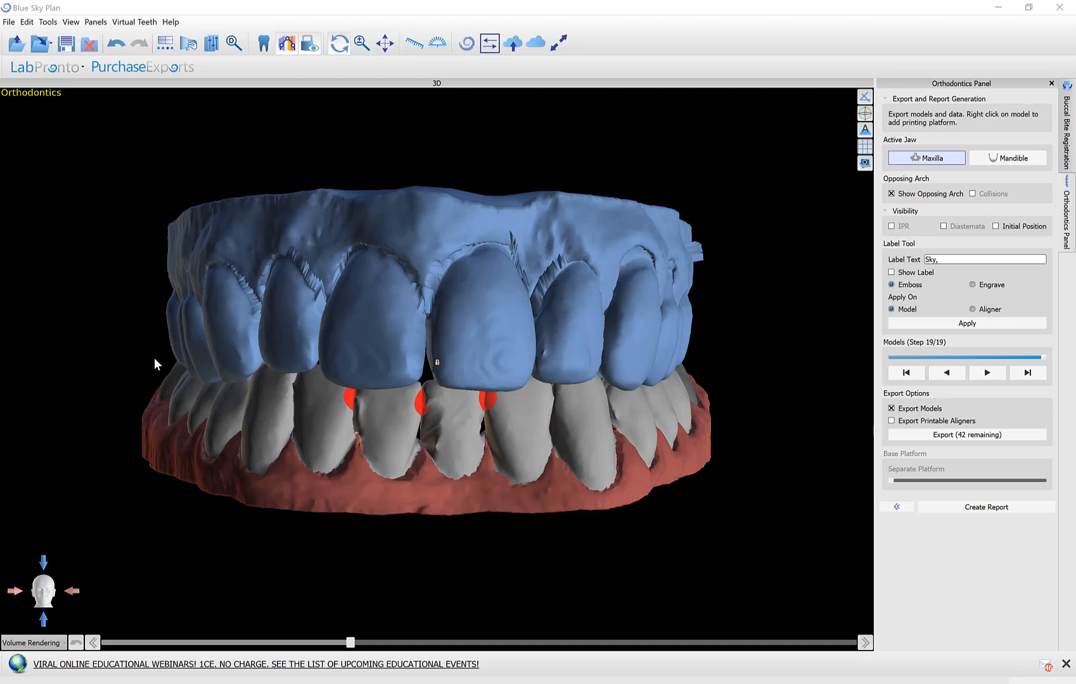
mouse_move(218, 359)
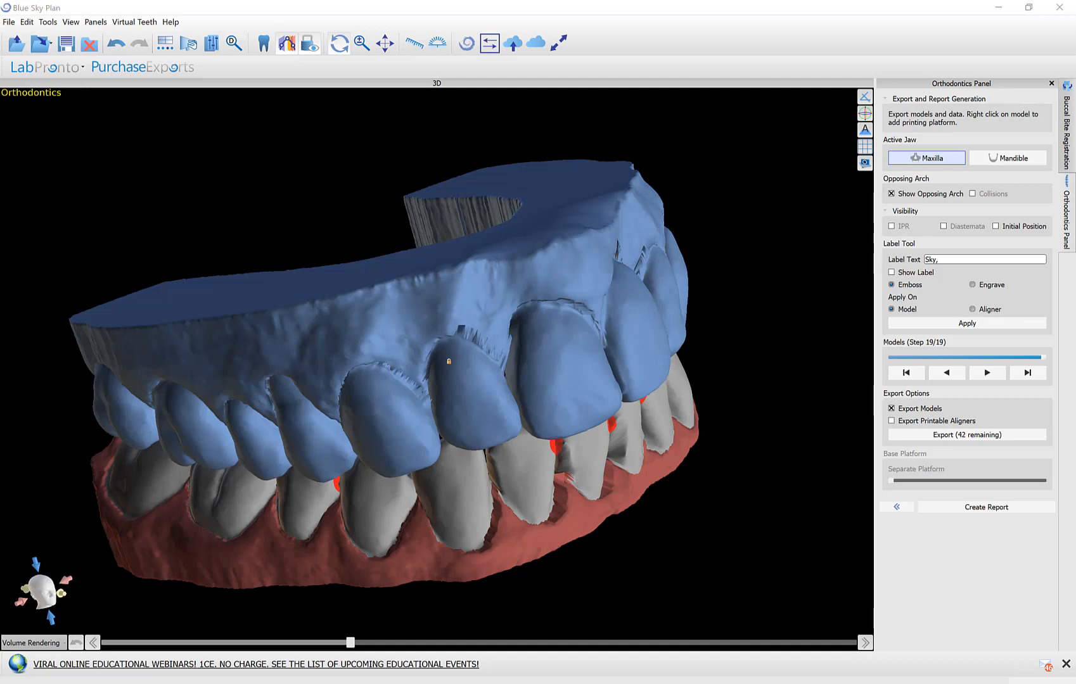
mouse_move(180, 538)
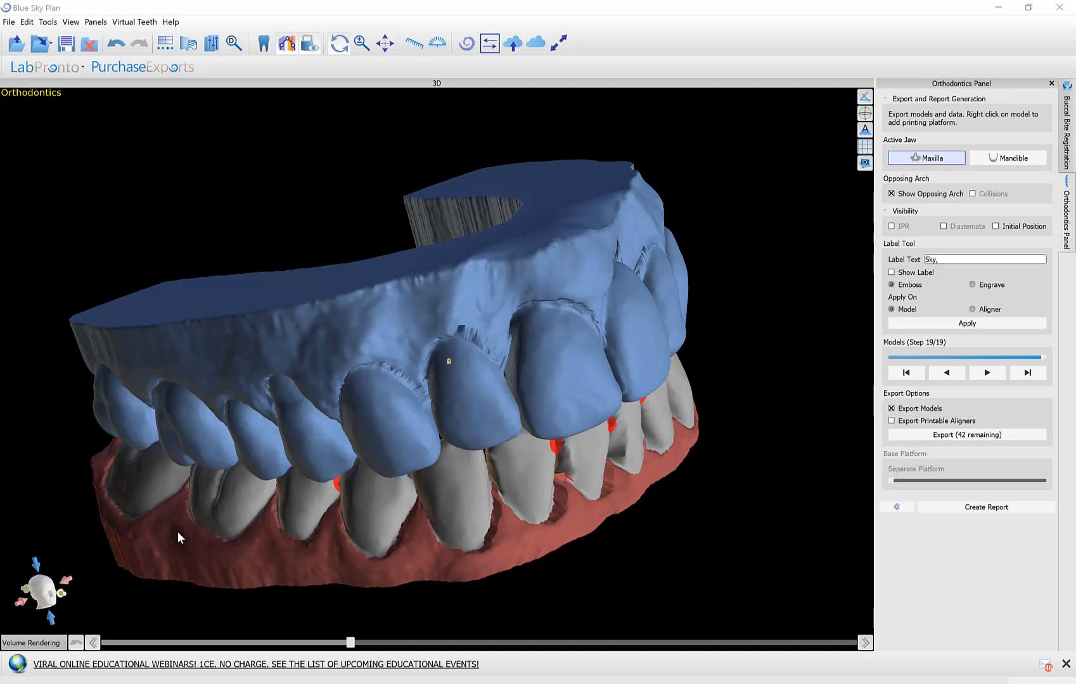
- Open labpronto.com from the LabPronto link in the Blue Sky Plan toolbar
click(54, 67)
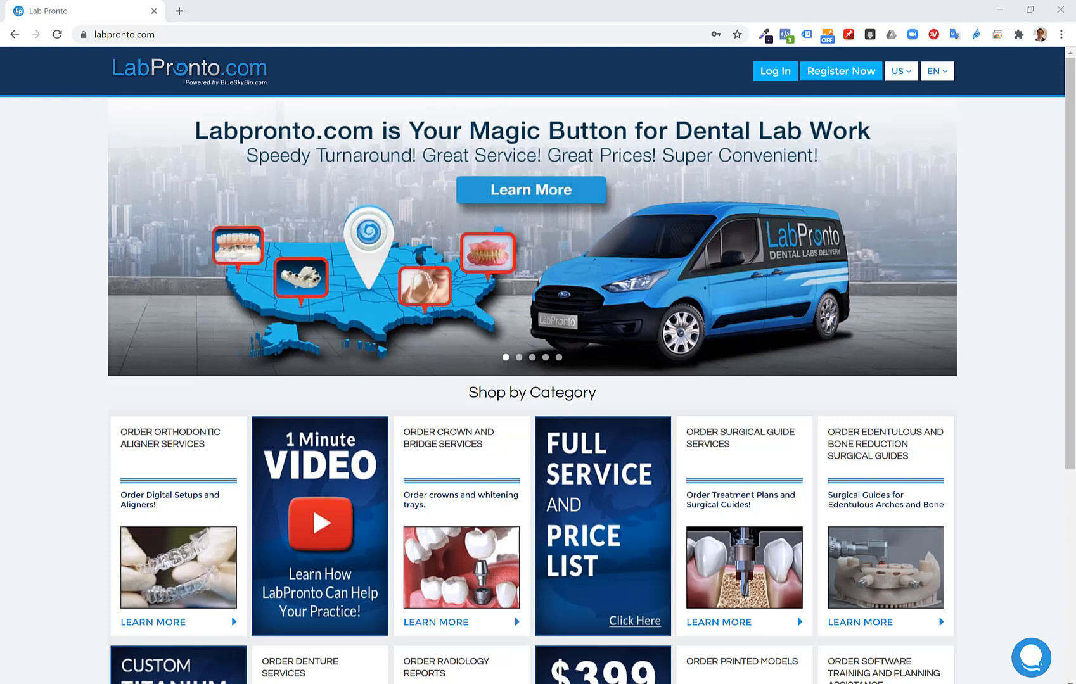
- Choose Register Now on the LabPronto site to reach the sign-up form
click(841, 70)
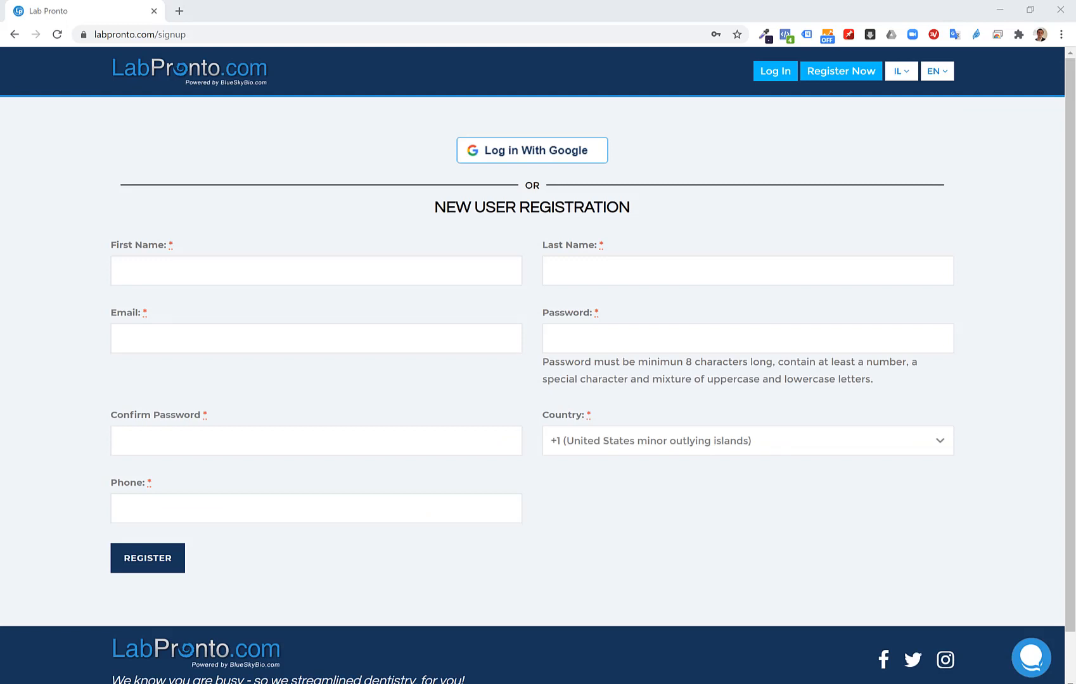
mouse_move(779, 95)
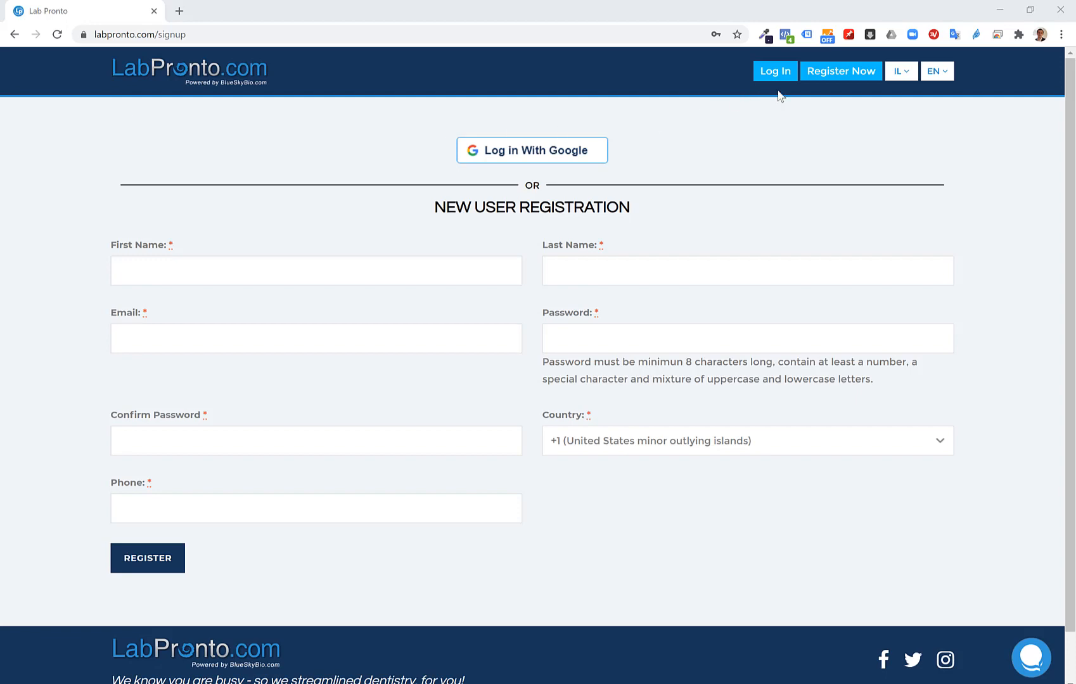
mouse_move(455, 183)
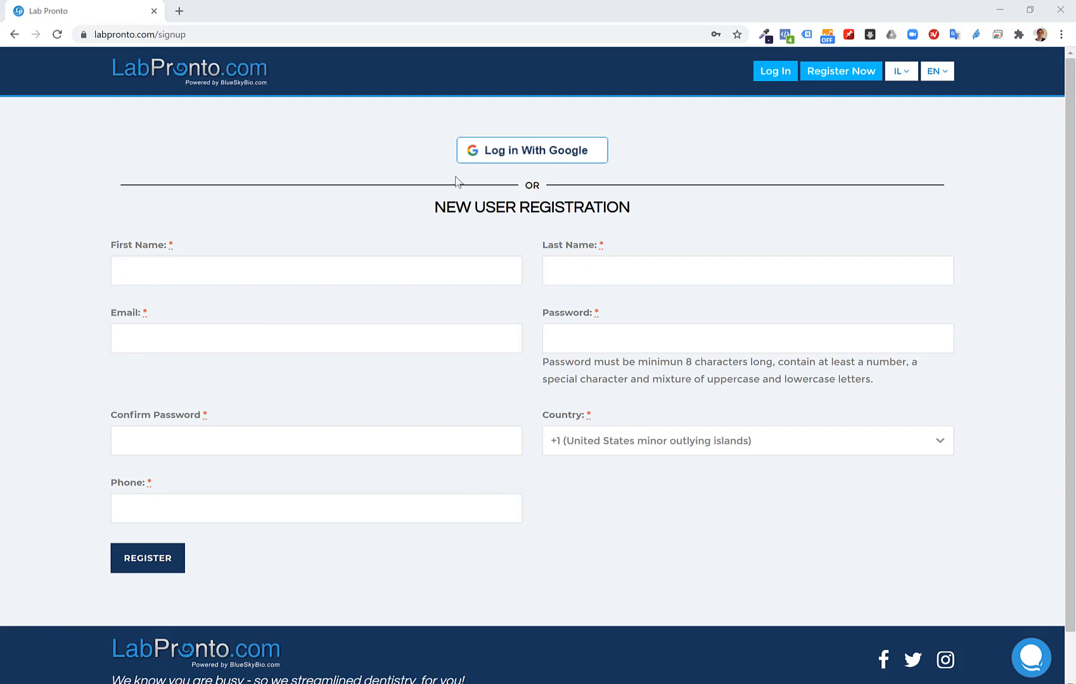
mouse_move(662, 523)
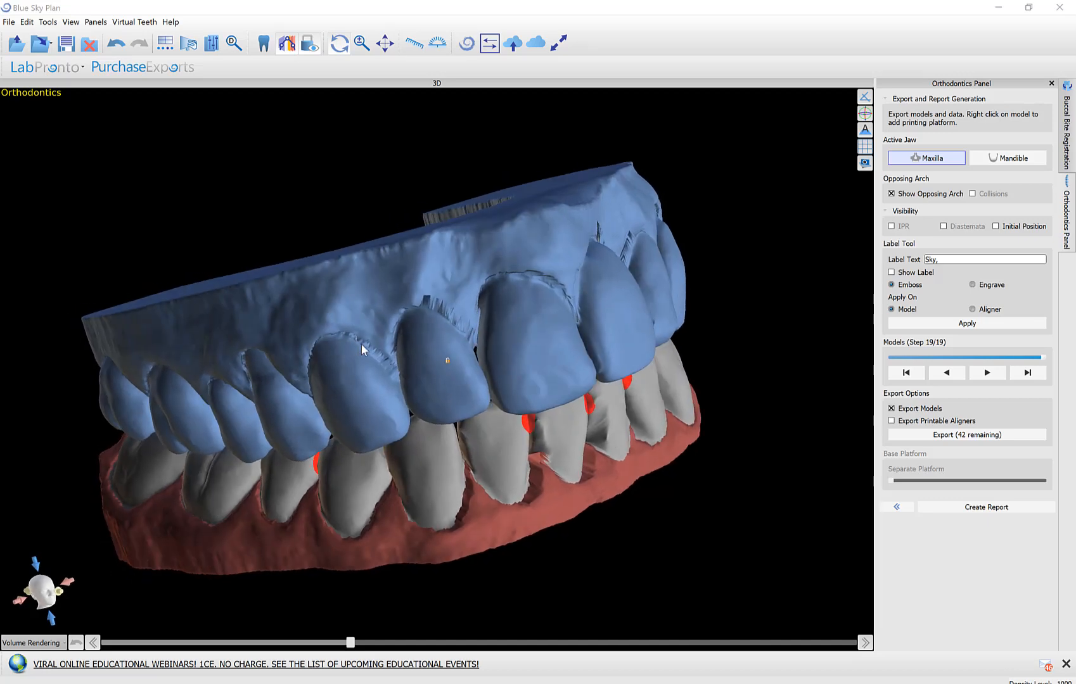
- Orbit the aligner model to view the dental arches from different angles
drag(363, 350, 514, 294)
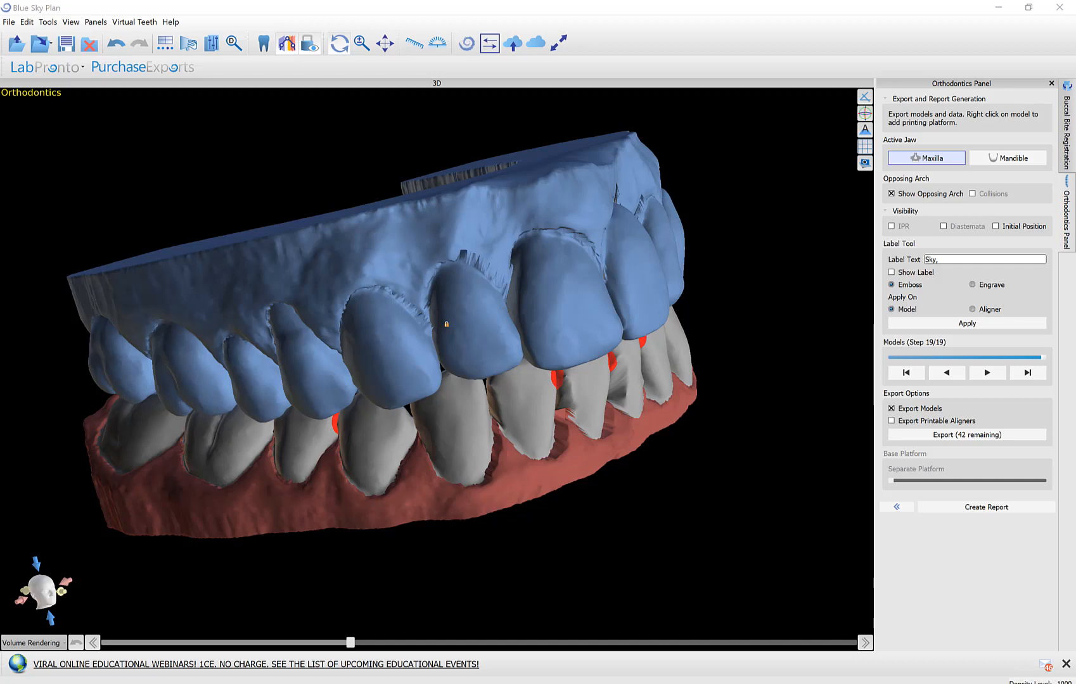
mouse_move(181, 424)
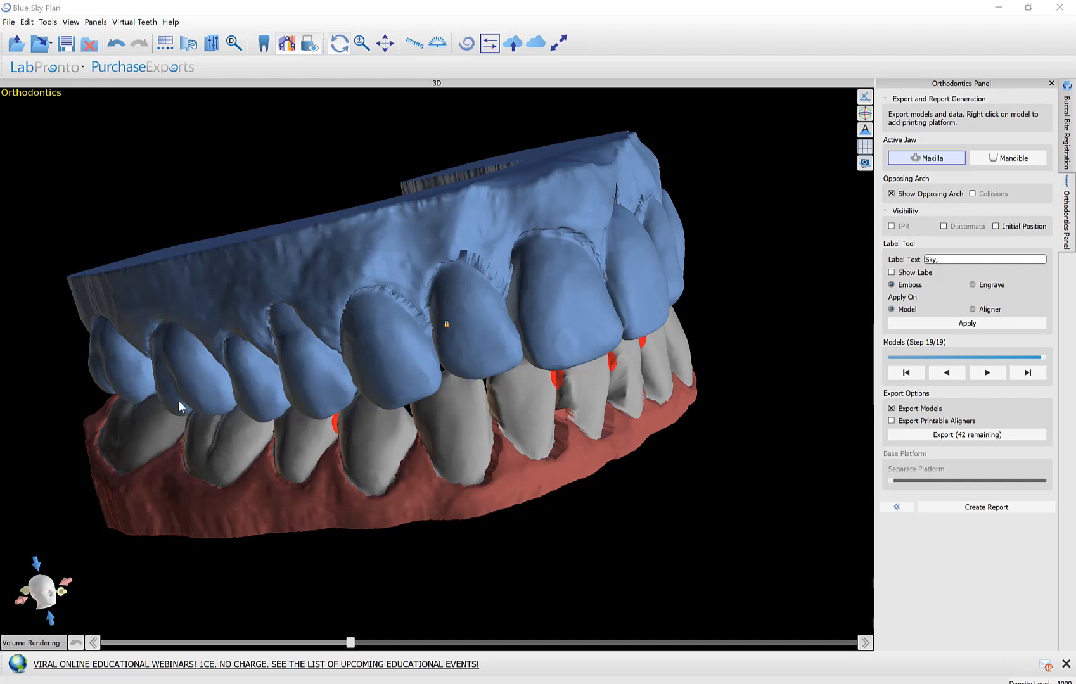
drag(182, 405, 195, 421)
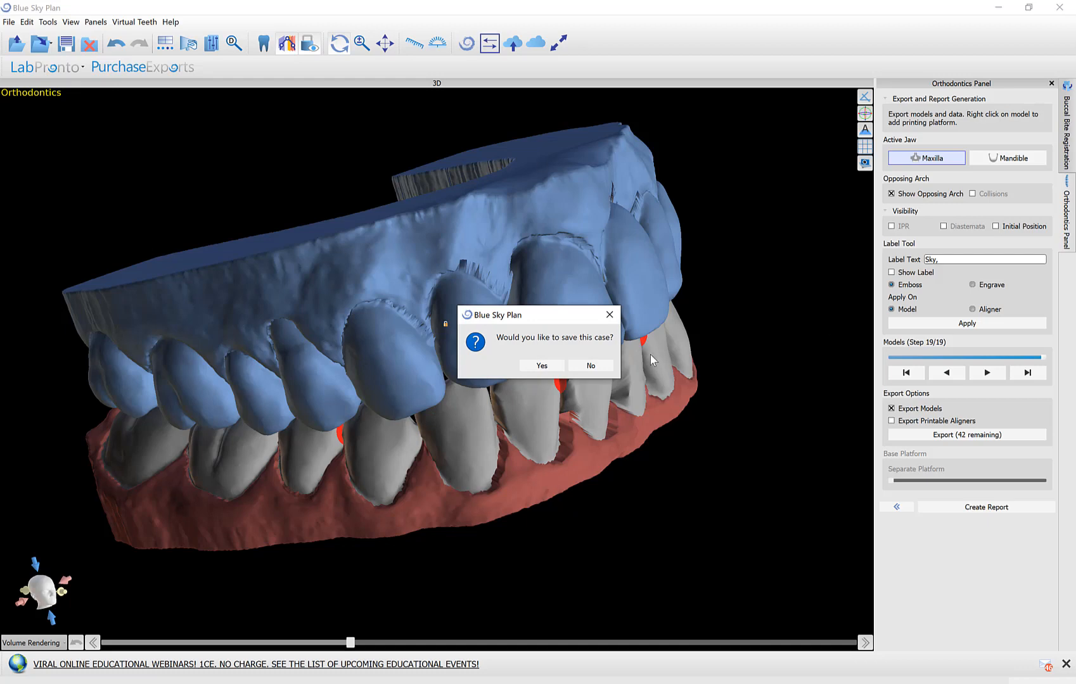
mouse_move(663, 388)
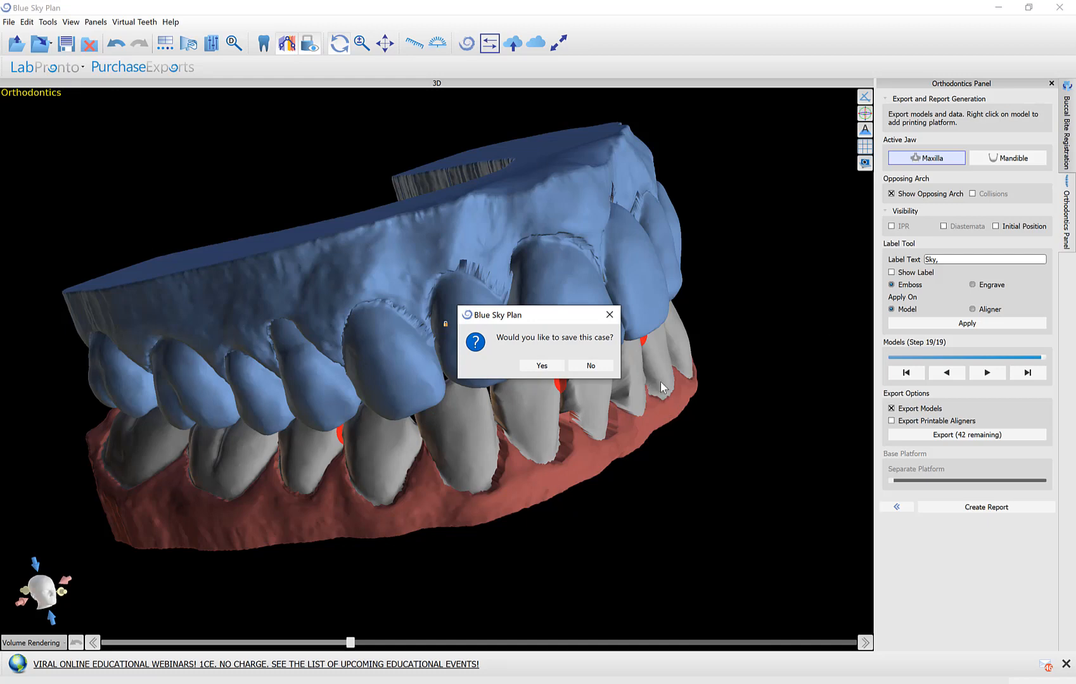
- Answer the save prompt, order 10 aligners for patient 'Sky, Blue', and check transfer tray options
click(590, 365)
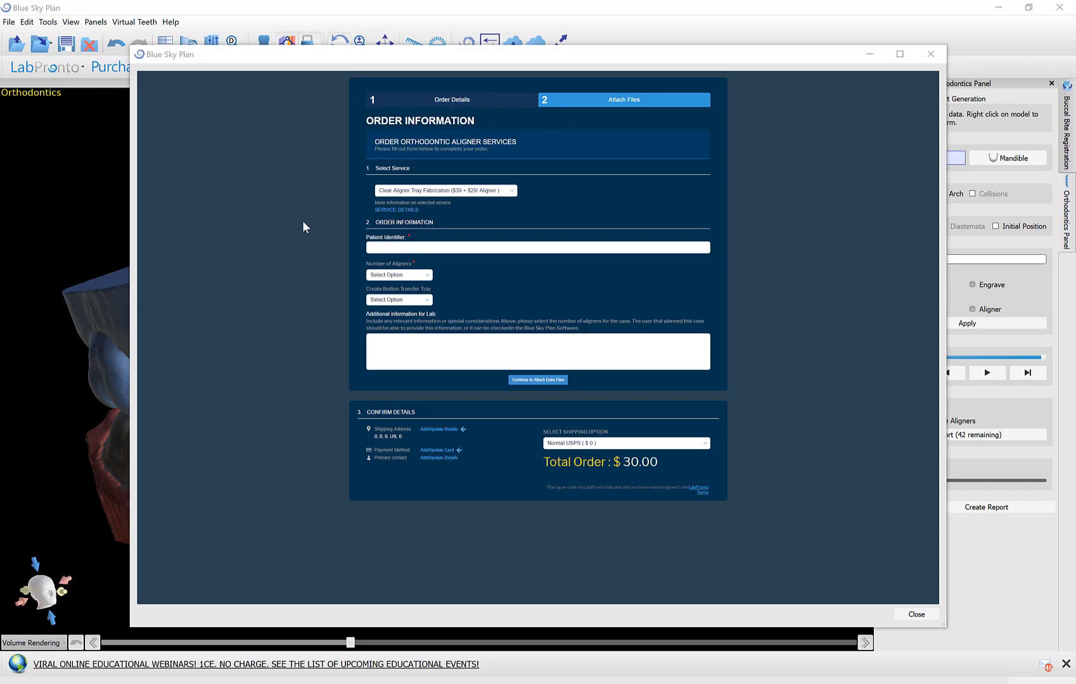
mouse_move(390, 212)
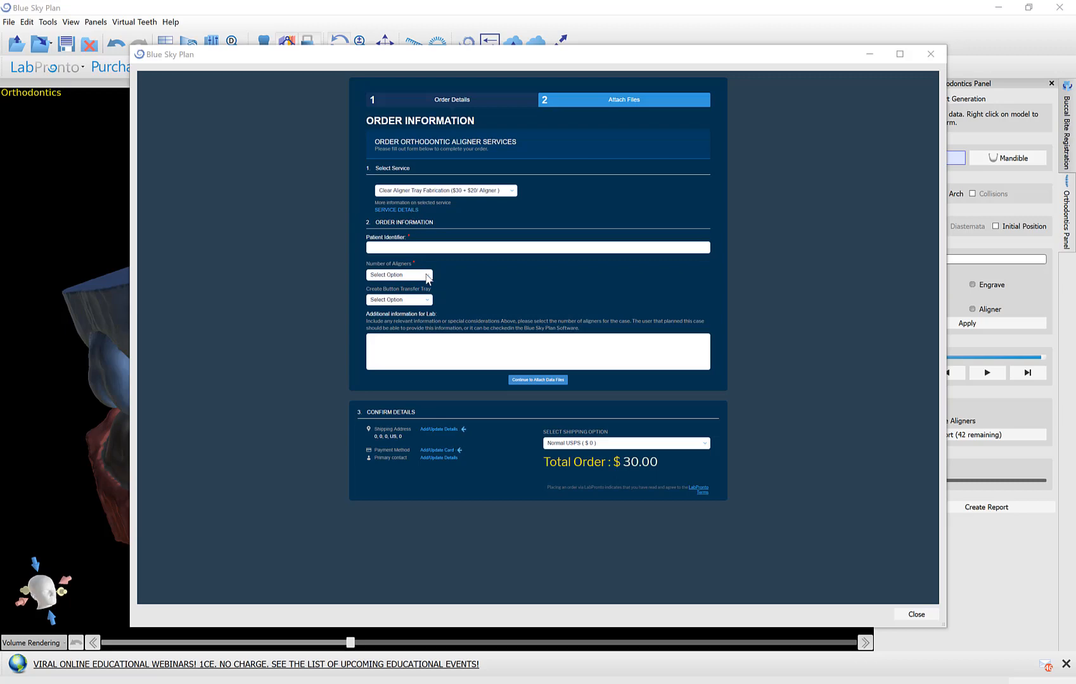
click(399, 276)
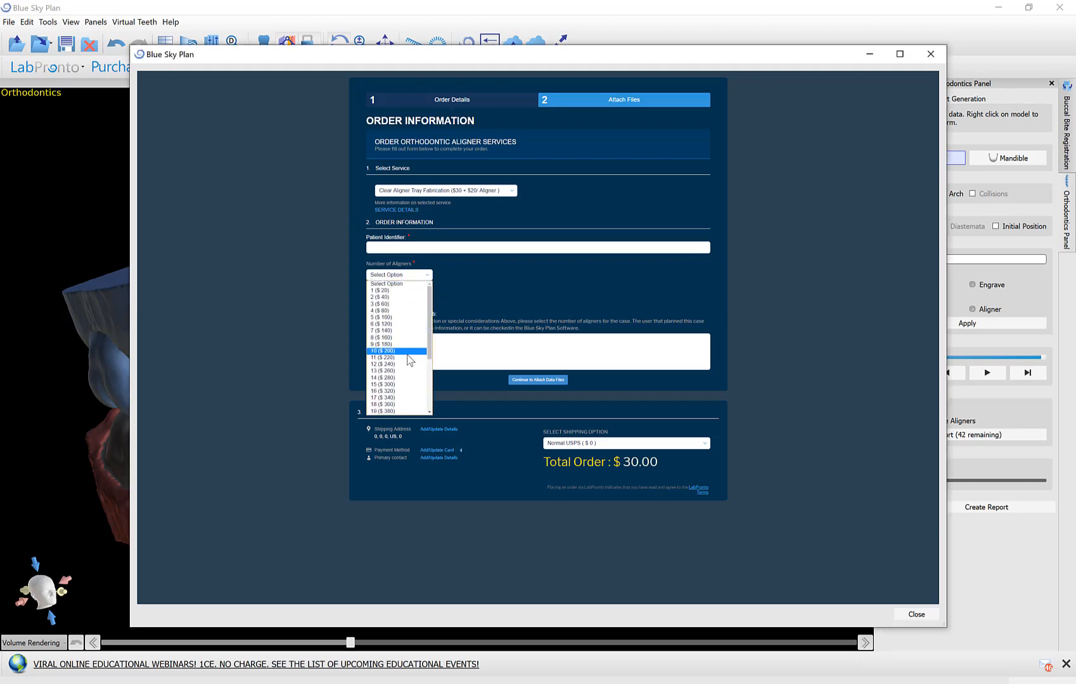
click(385, 351)
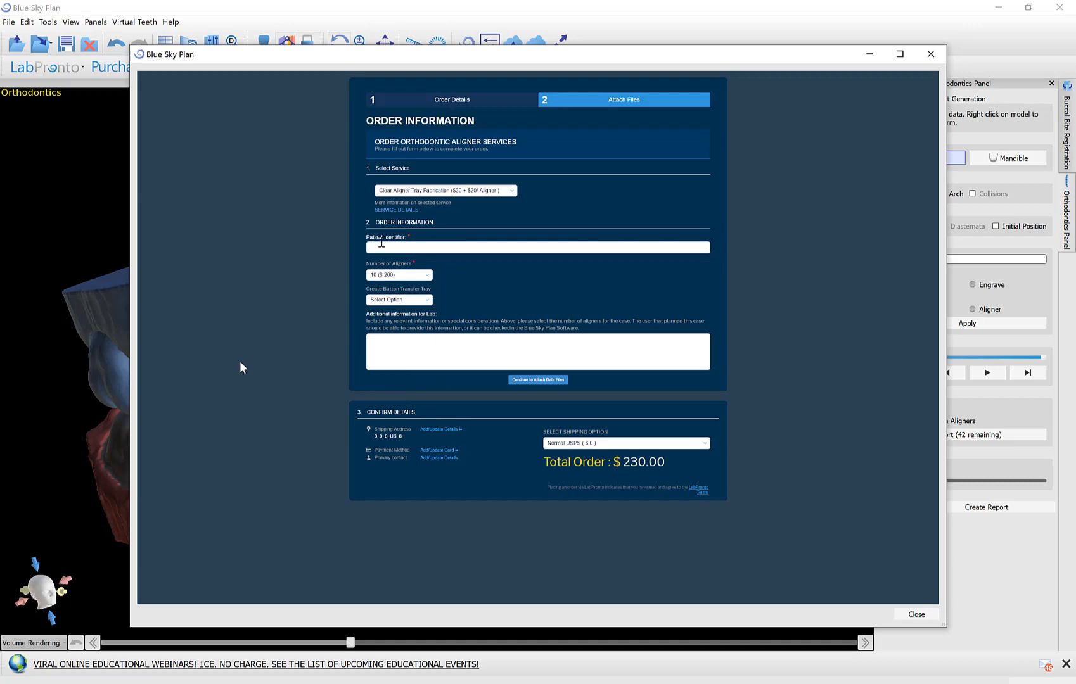
click(537, 247)
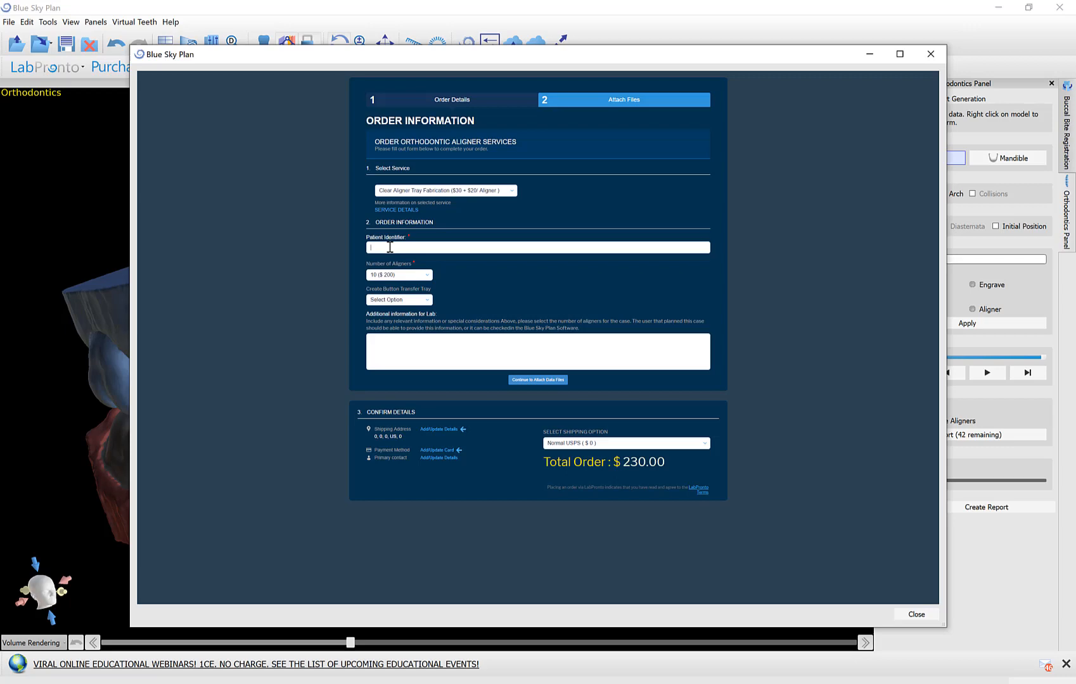
text(Sky, Blue)
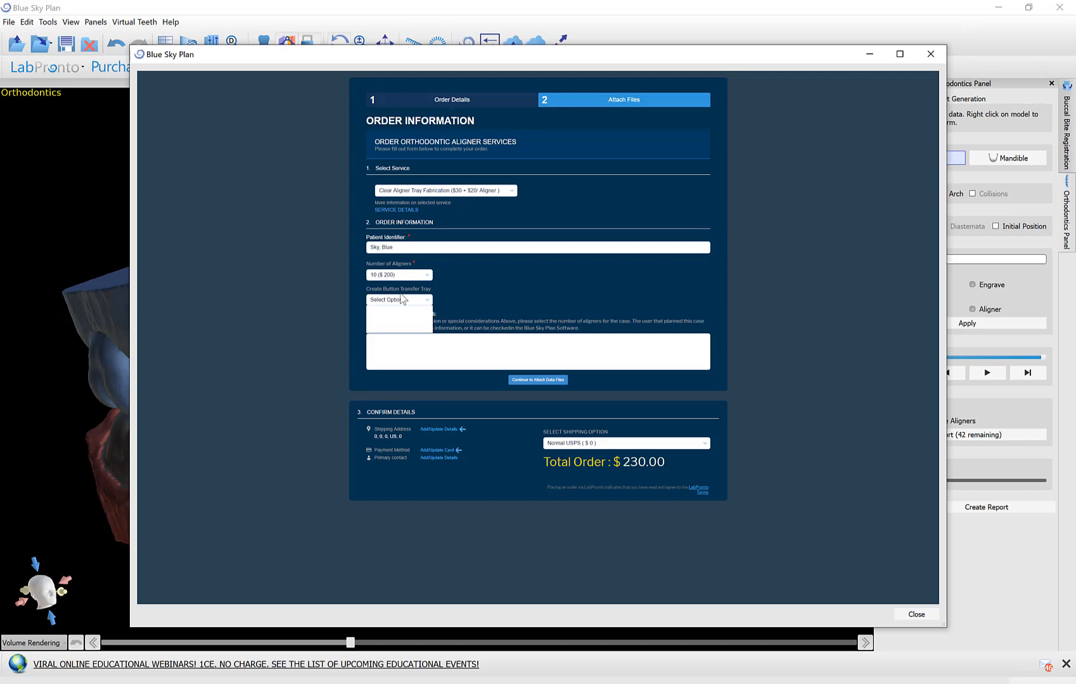
click(399, 300)
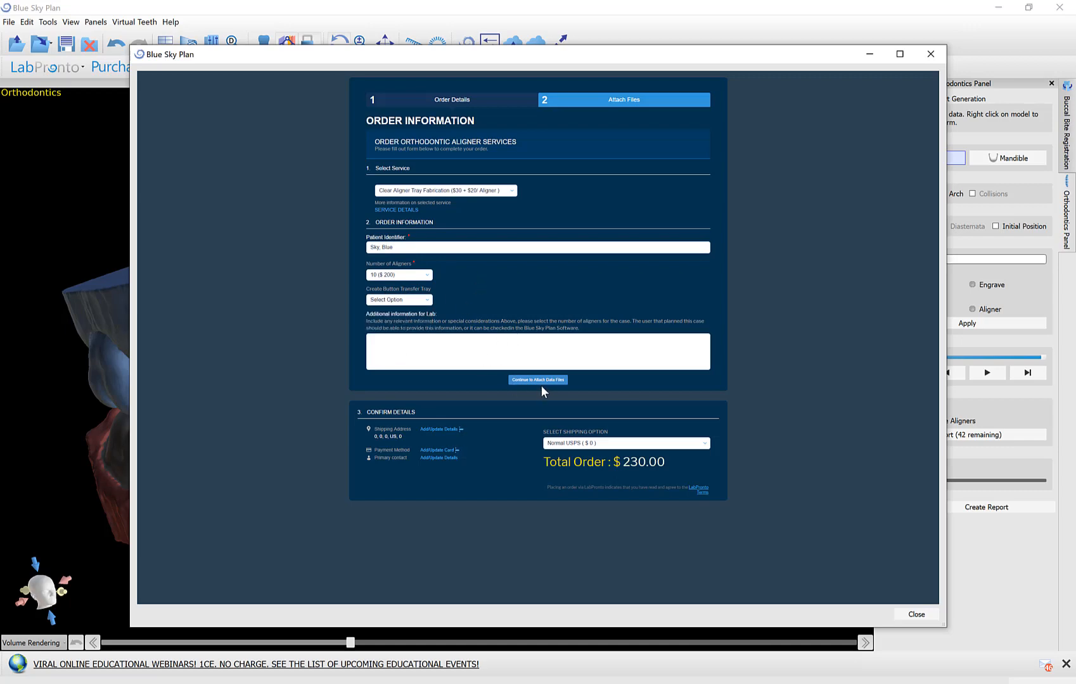
mouse_move(537, 384)
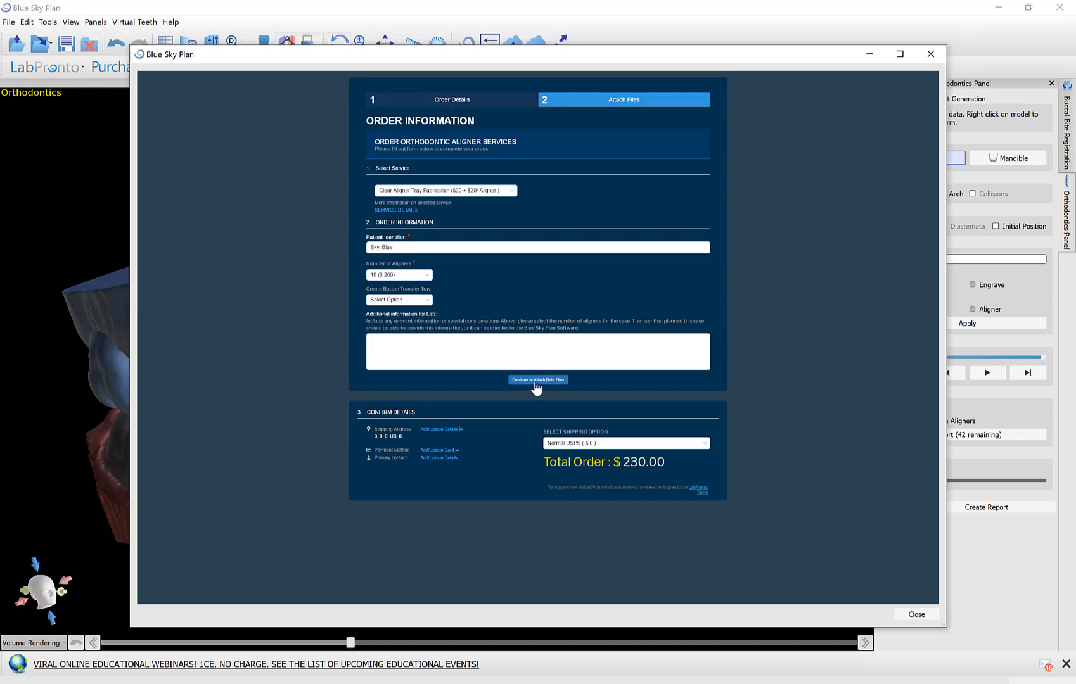
- Continue to the Attach Data Files step showing Orthodontics Case1 With Aligners.bsb
click(537, 380)
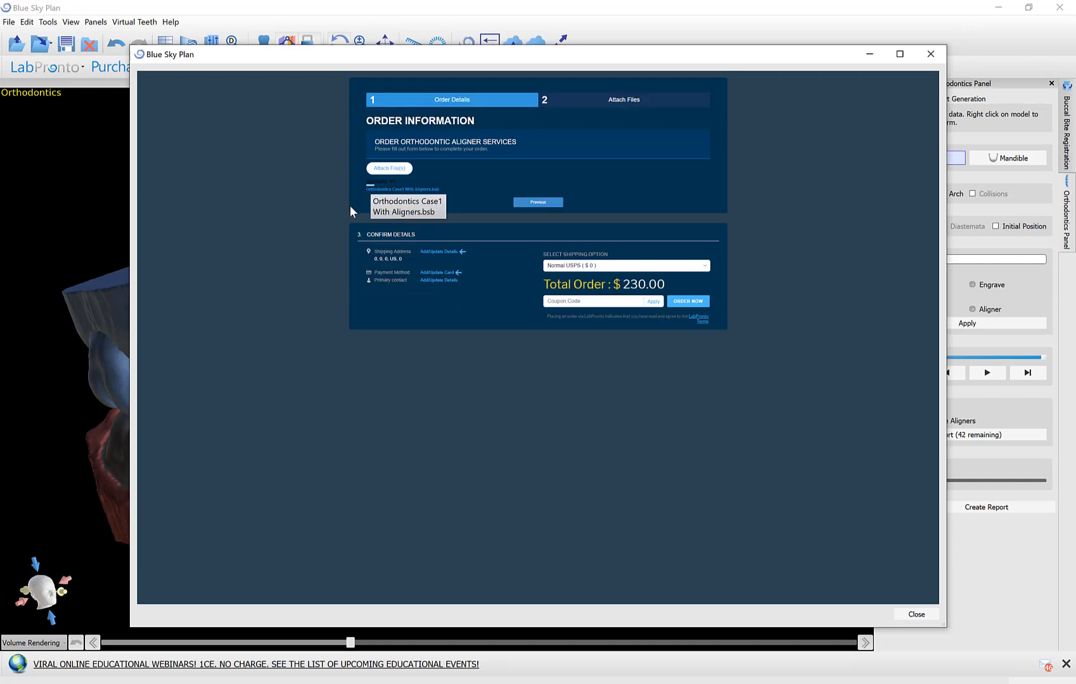
mouse_move(244, 209)
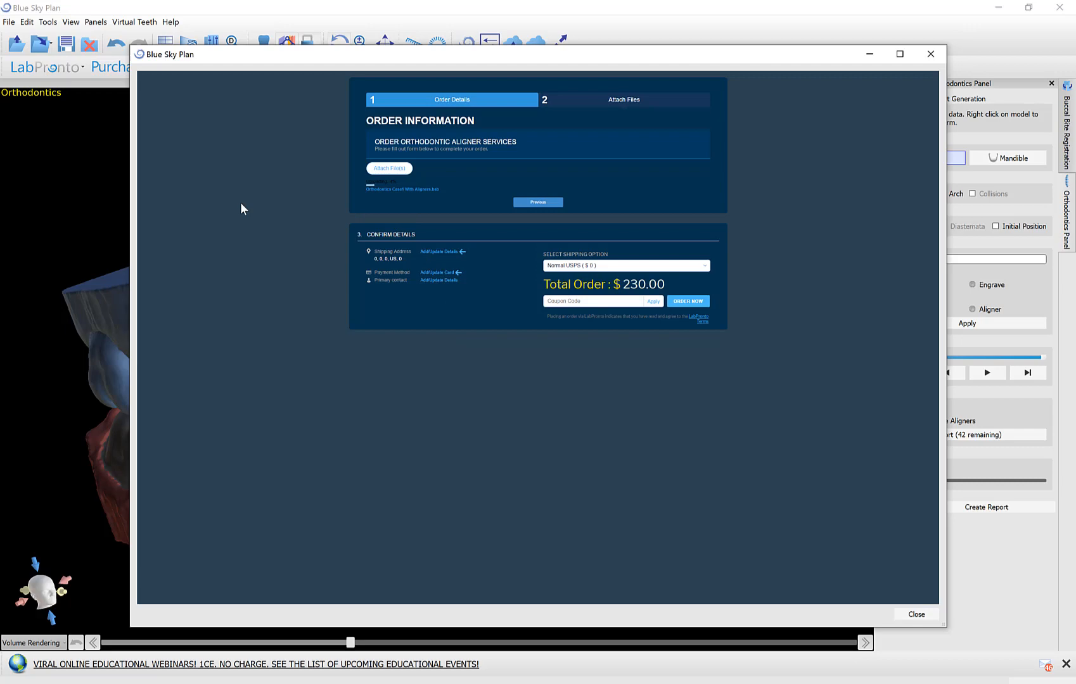
mouse_move(240, 187)
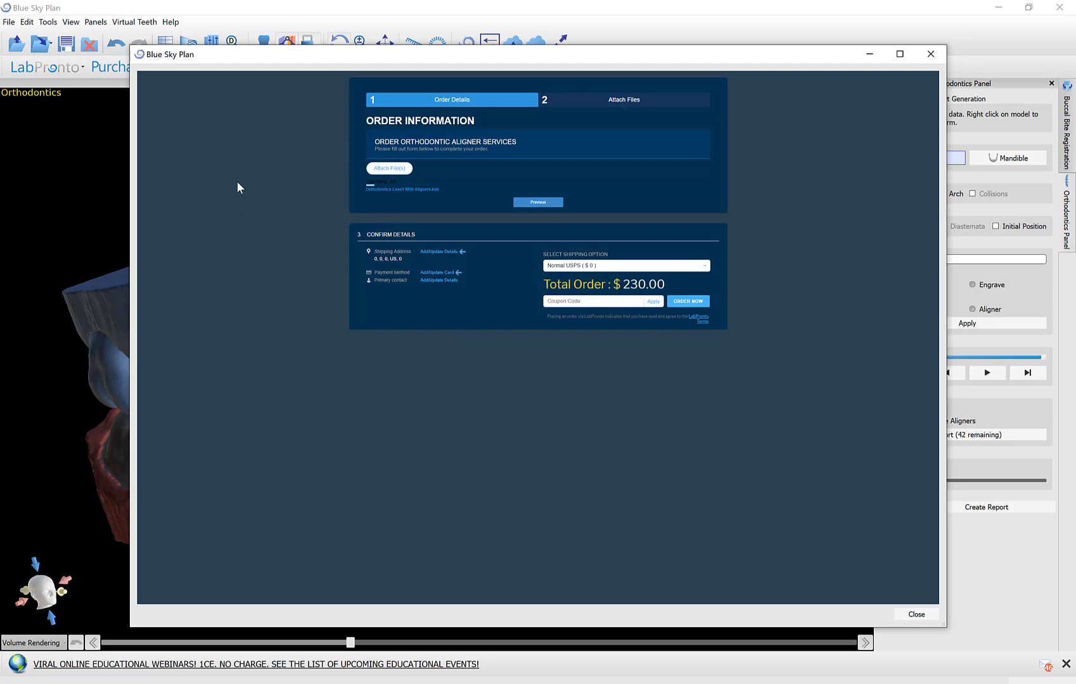
mouse_move(373, 218)
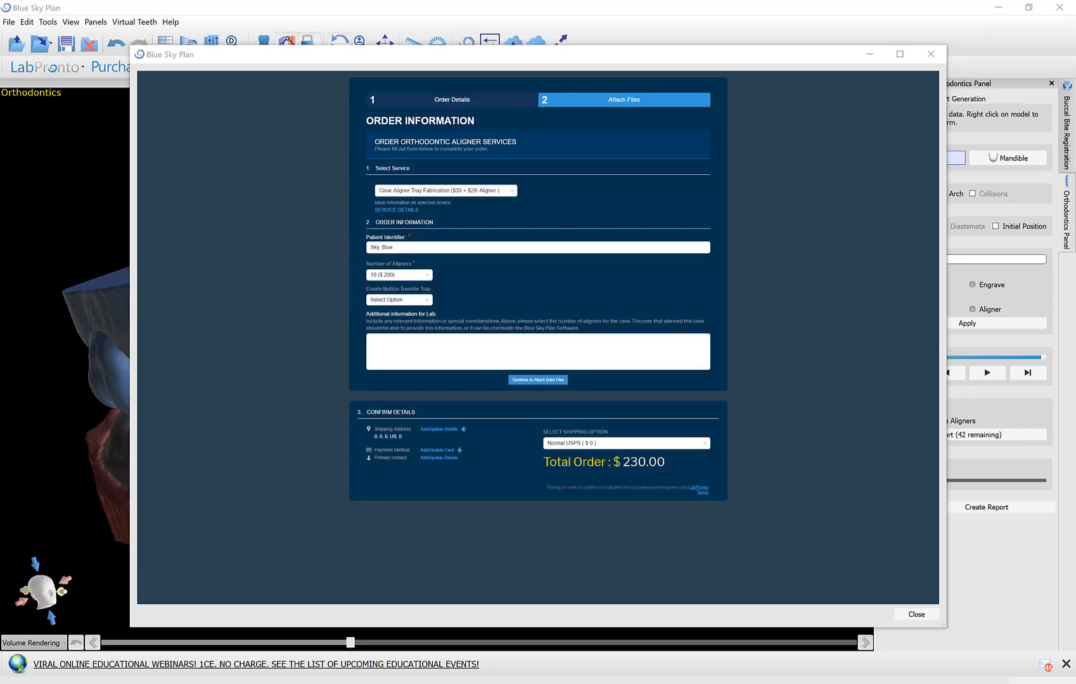
mouse_move(85, 447)
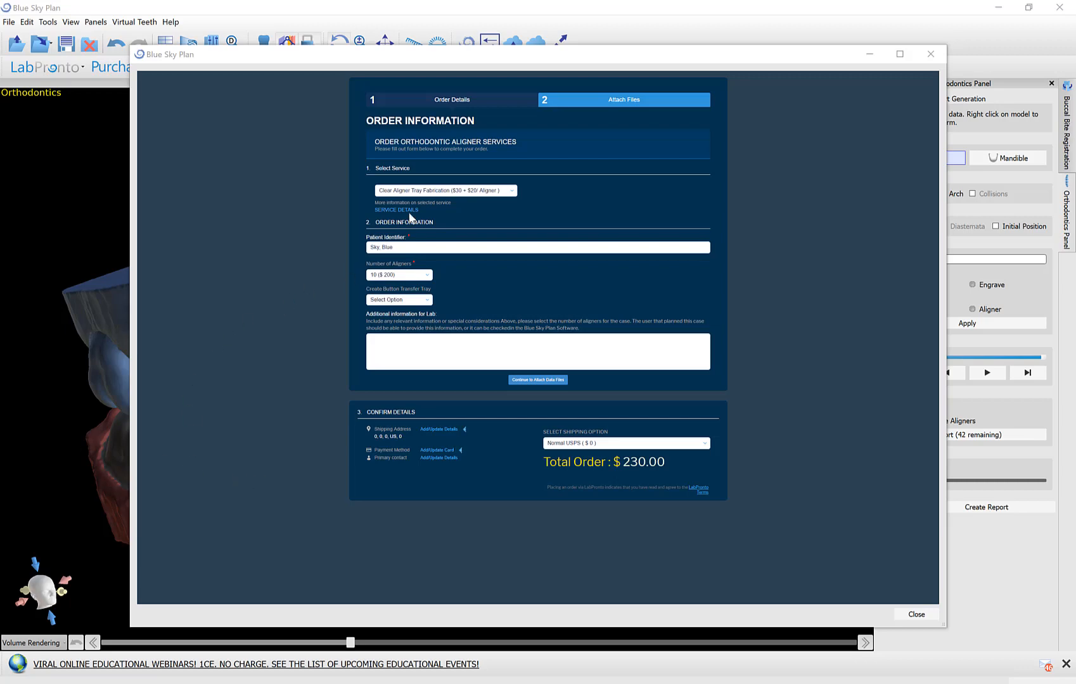
- Review the aligner service list, keep the current service, then close the form and delete the order
click(445, 190)
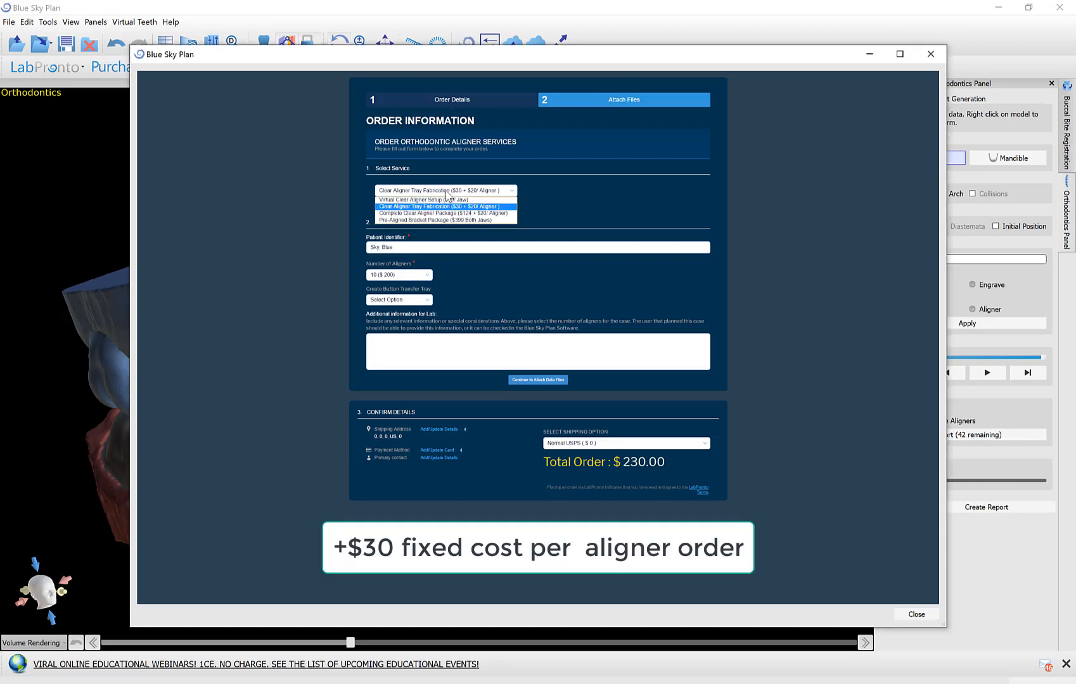
click(445, 206)
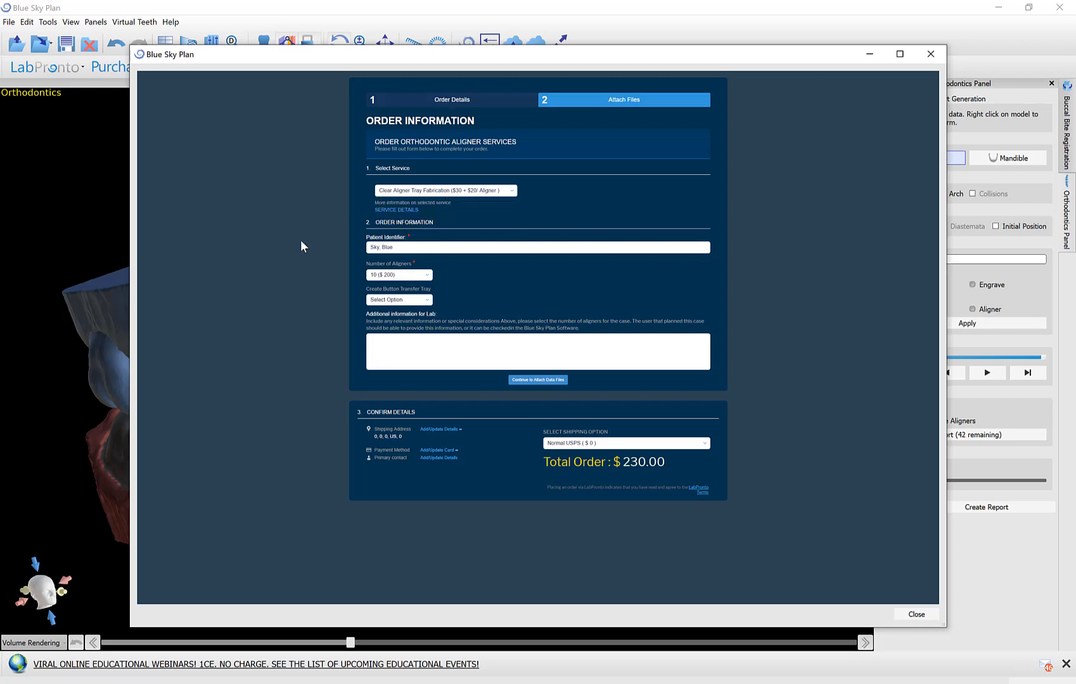
mouse_move(420, 199)
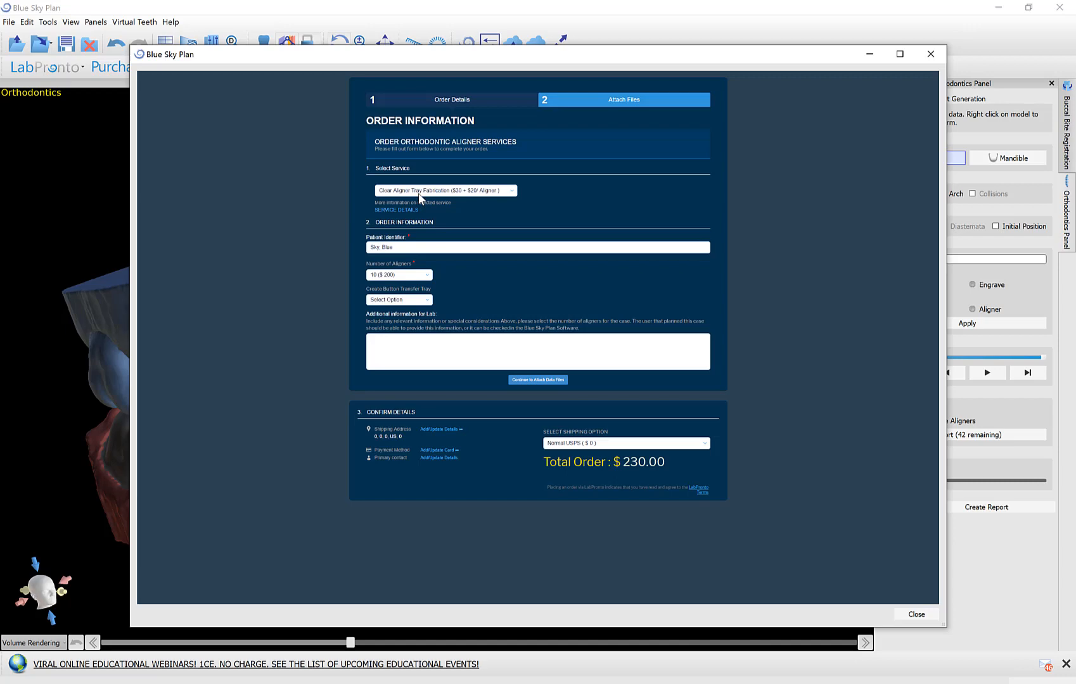
click(446, 190)
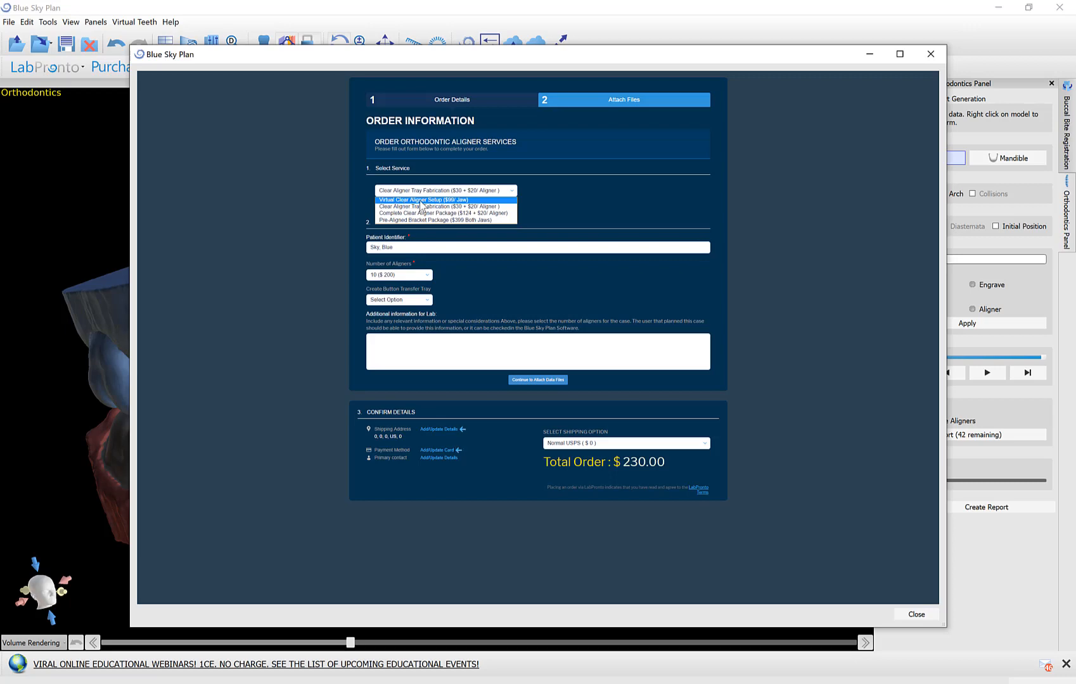
mouse_move(422, 214)
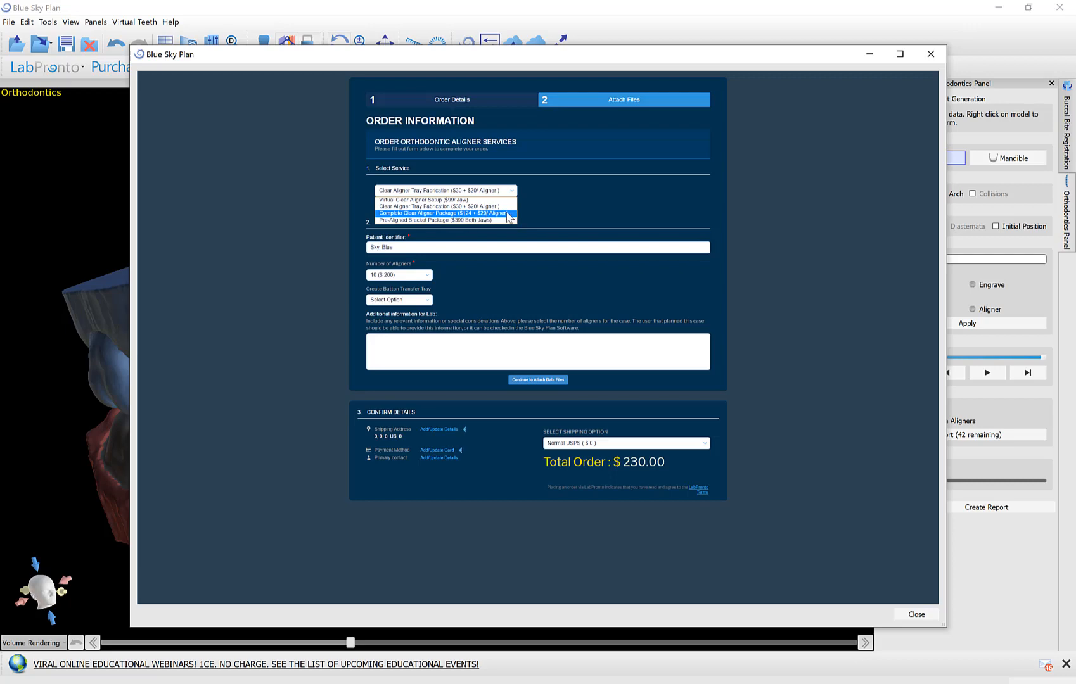
mouse_move(499, 222)
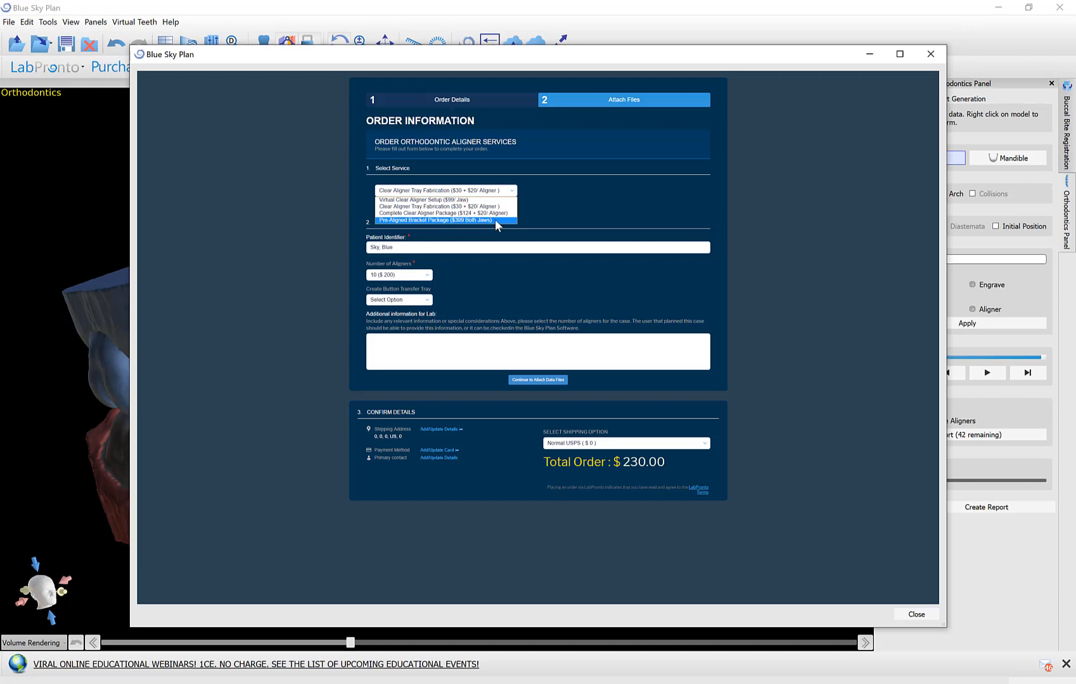
click(439, 206)
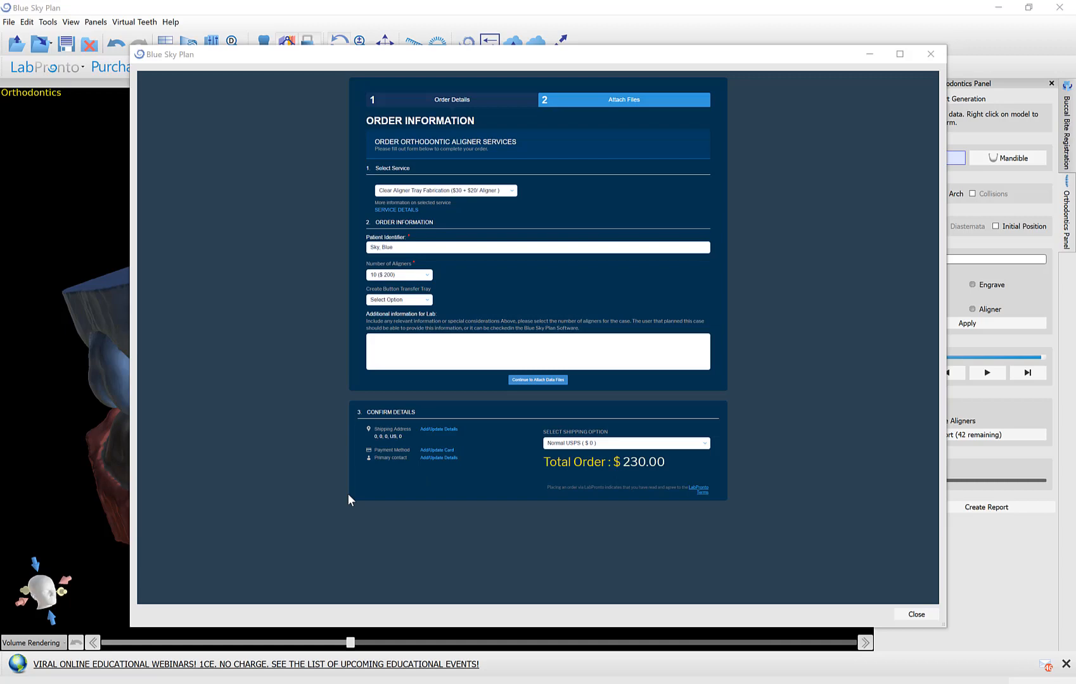
click(929, 53)
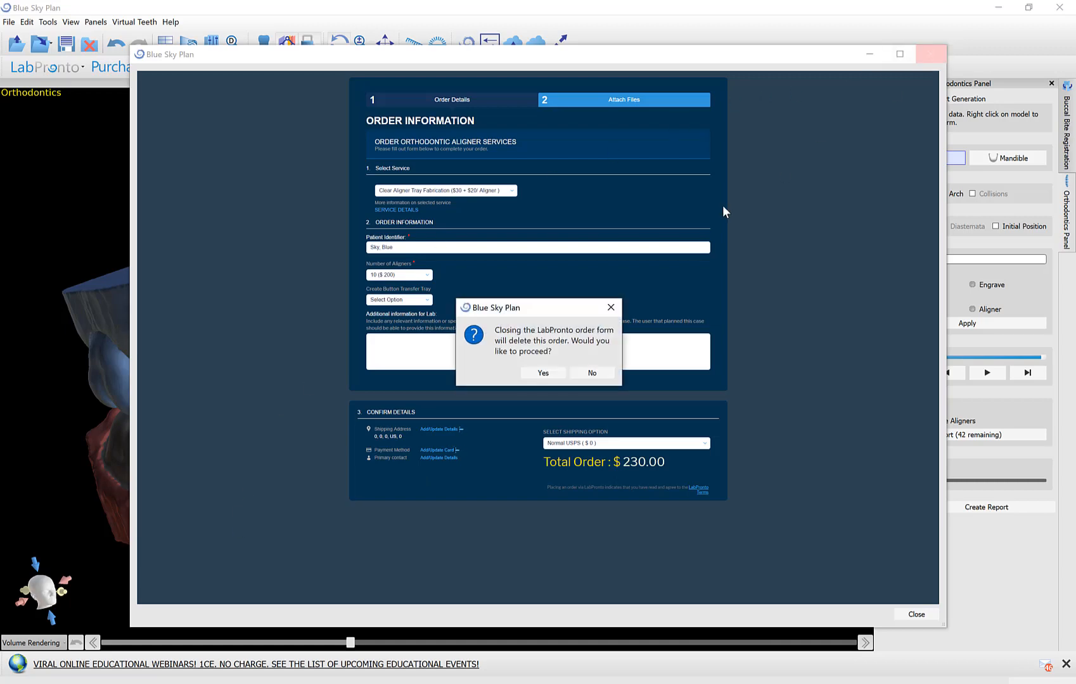
click(542, 373)
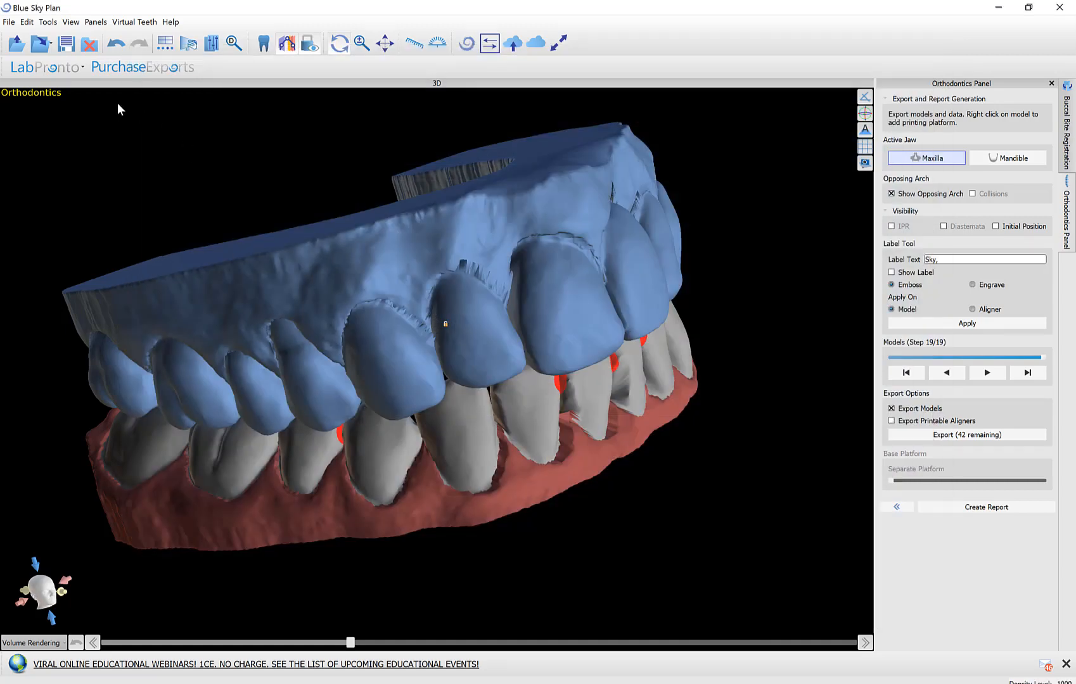
click(43, 67)
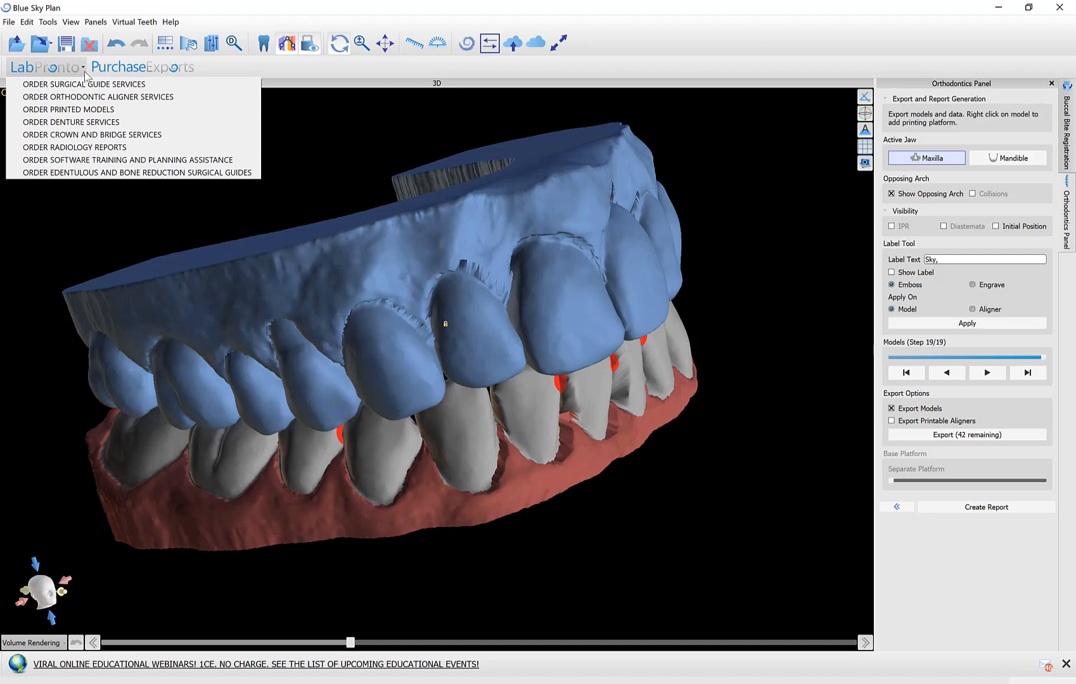
mouse_move(66, 121)
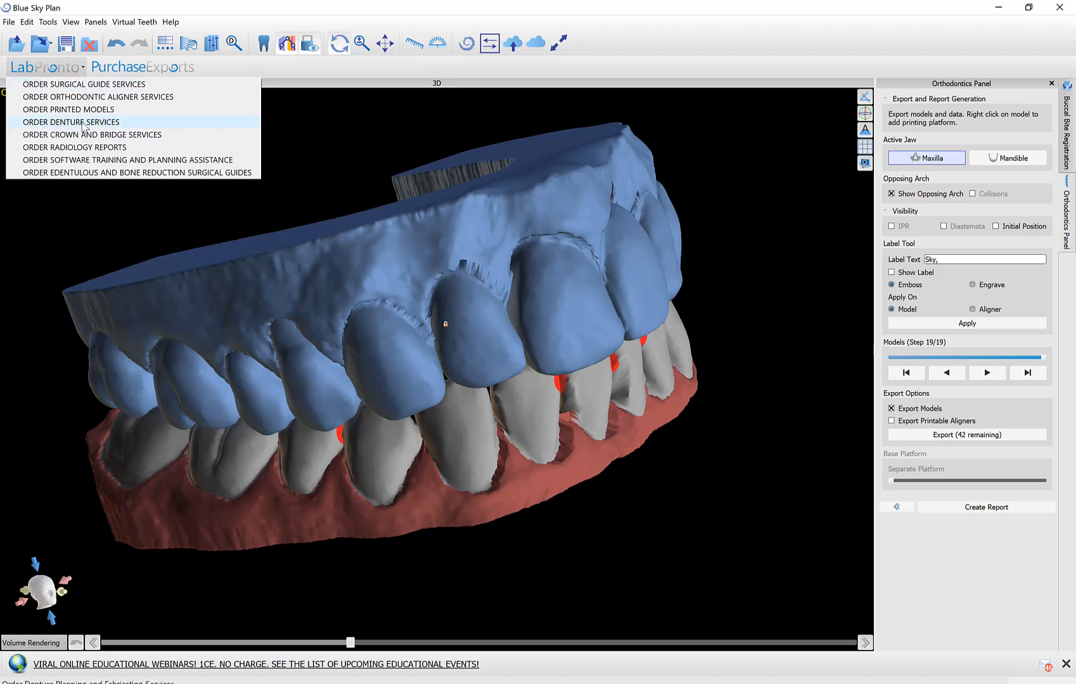
mouse_move(84, 135)
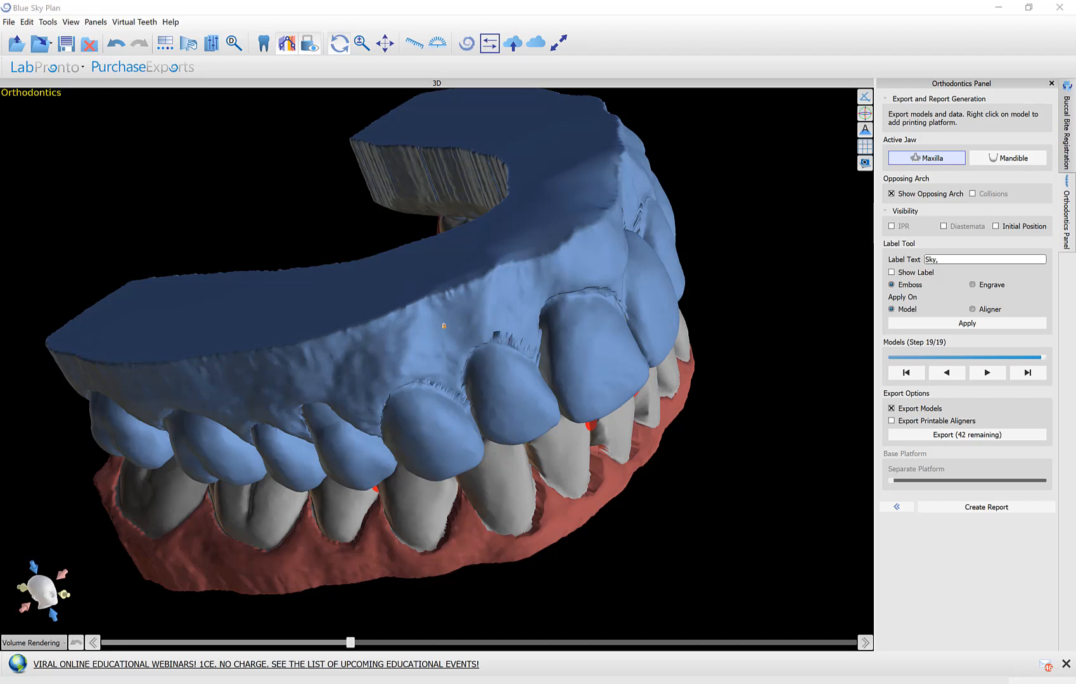
mouse_move(144, 486)
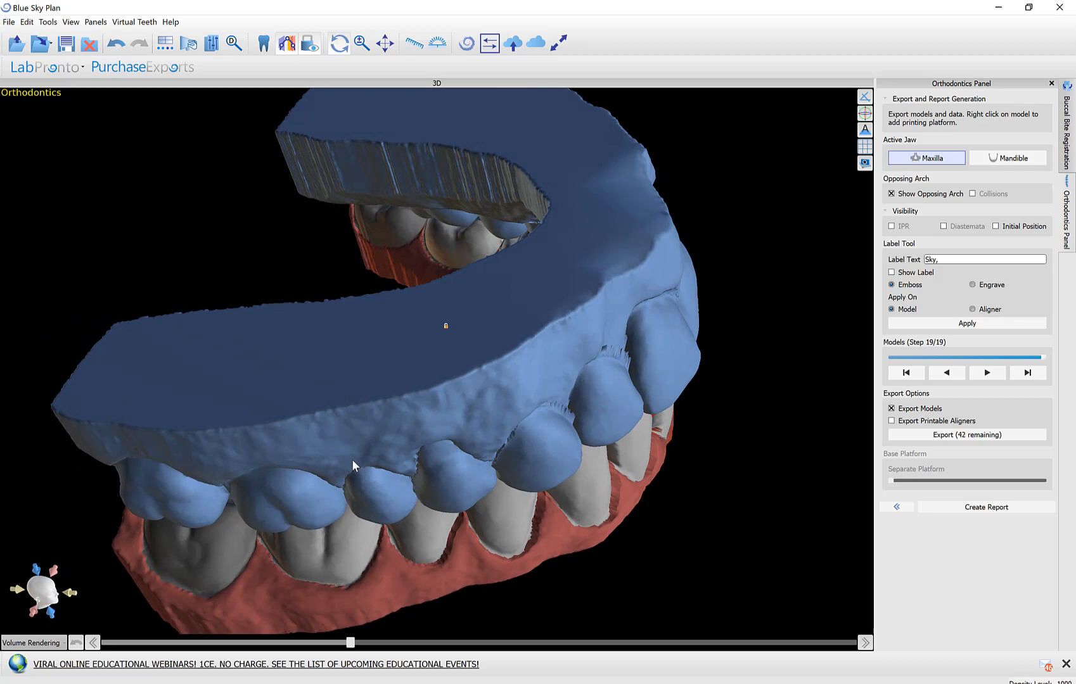
drag(355, 466, 270, 490)
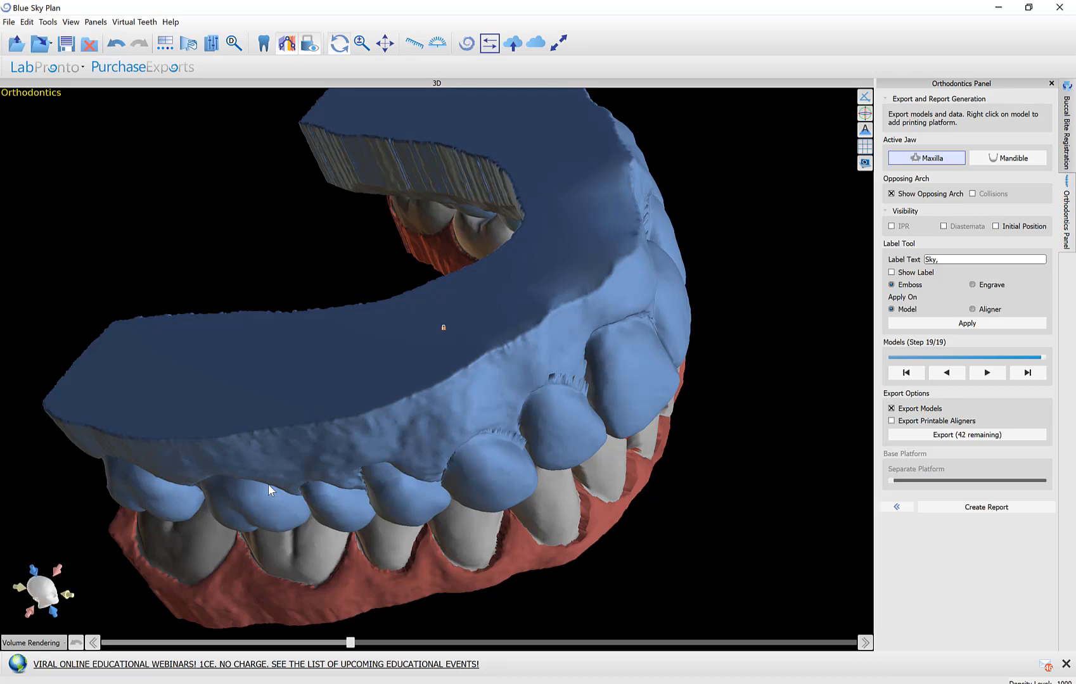
drag(270, 489, 279, 445)
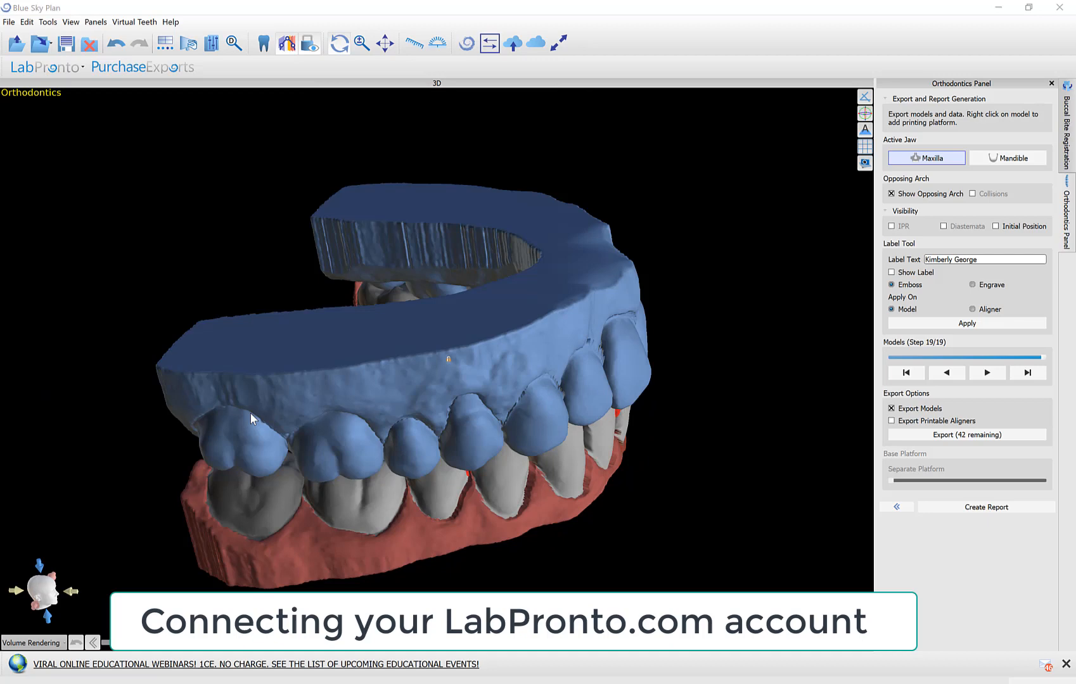
mouse_move(91, 74)
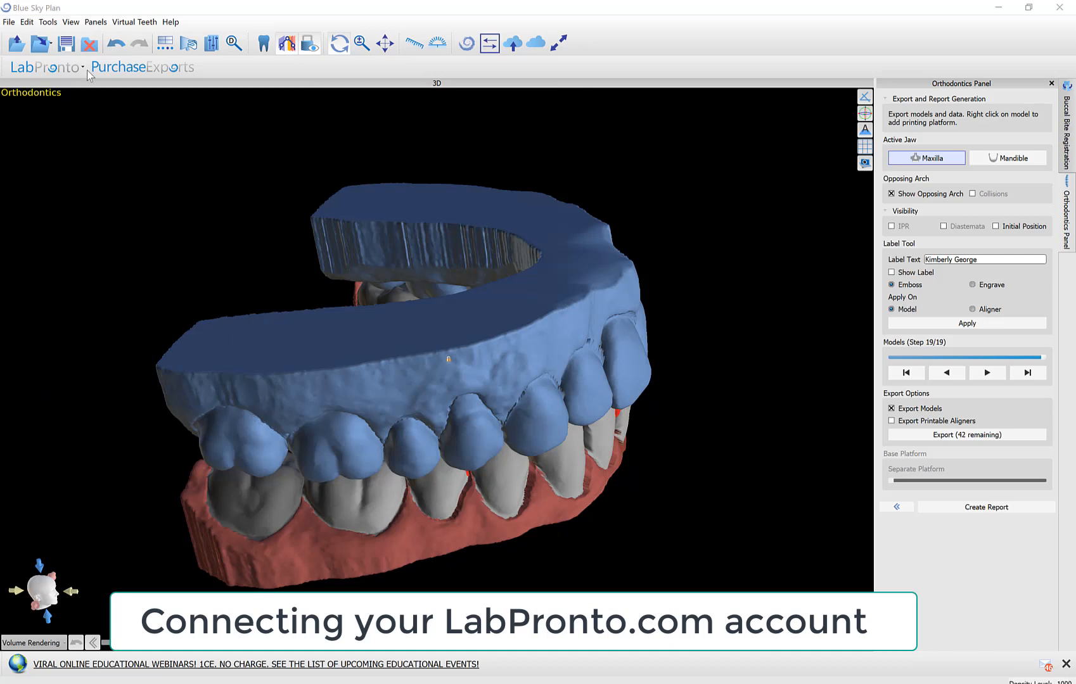
- Open Preferences from the Tools menu to reach the BioBigBox account settings
click(47, 21)
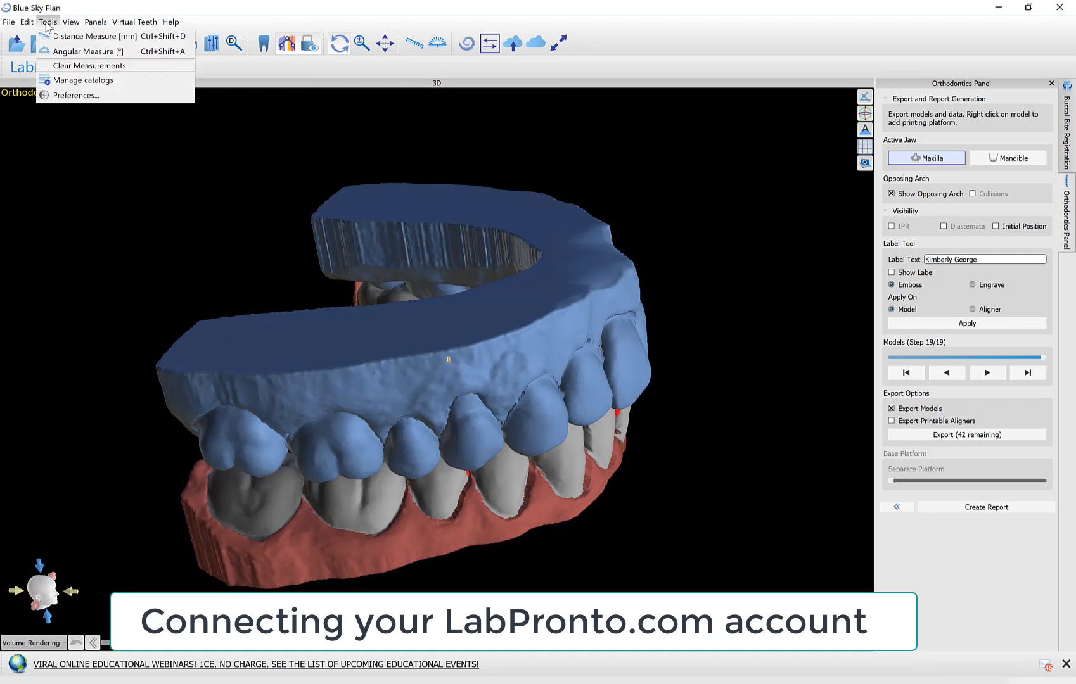
click(70, 95)
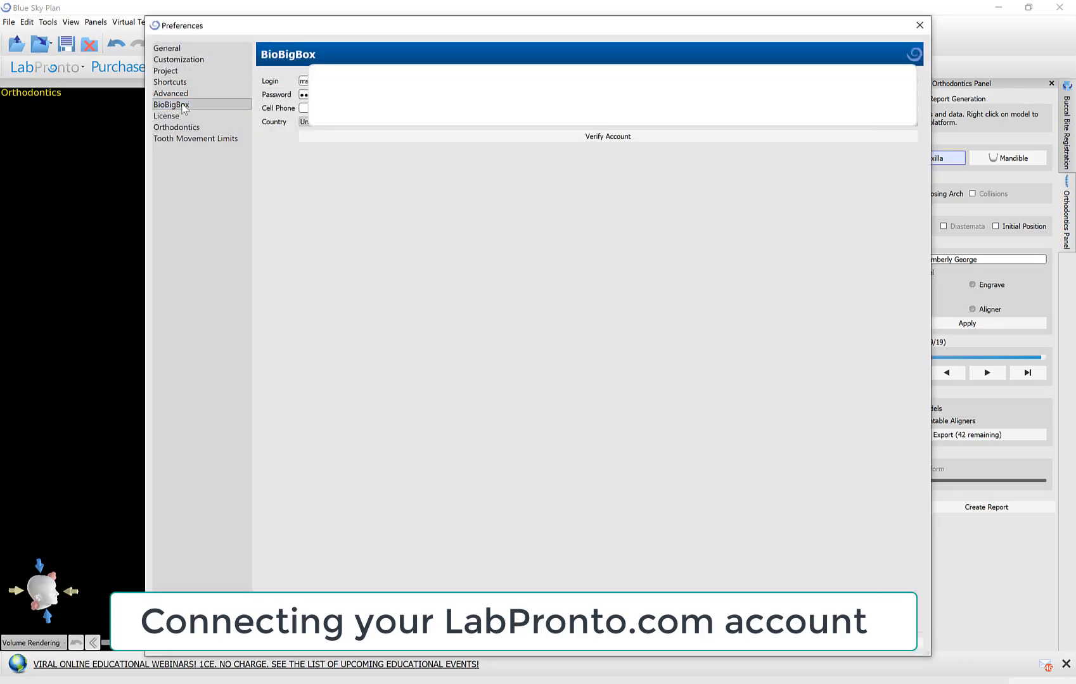
mouse_move(181, 109)
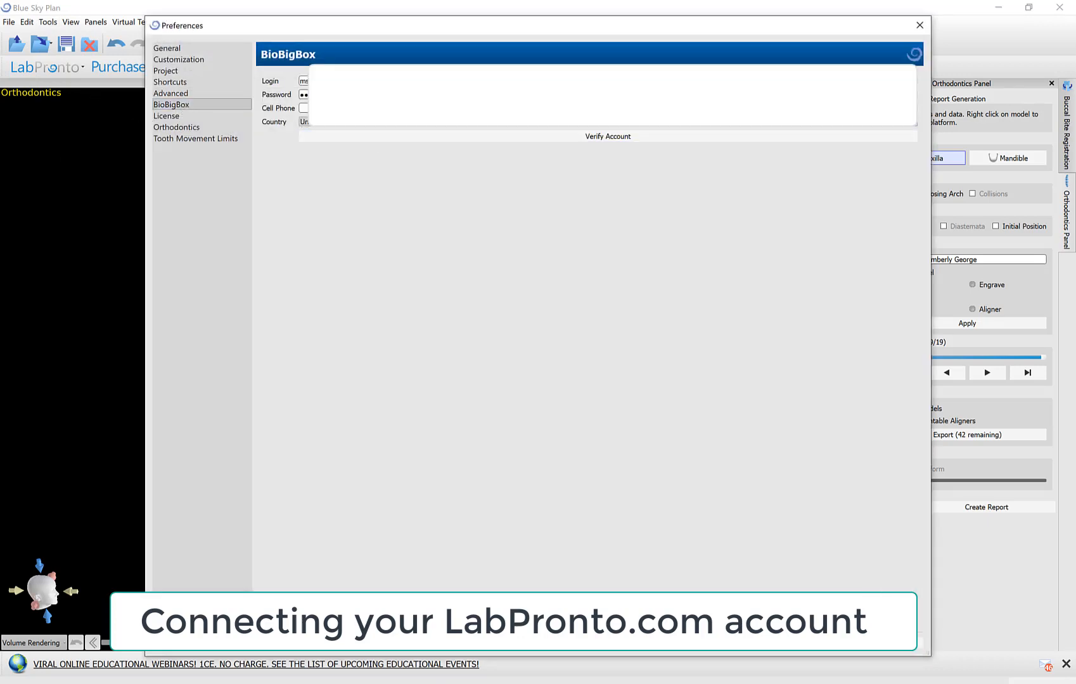
mouse_move(344, 143)
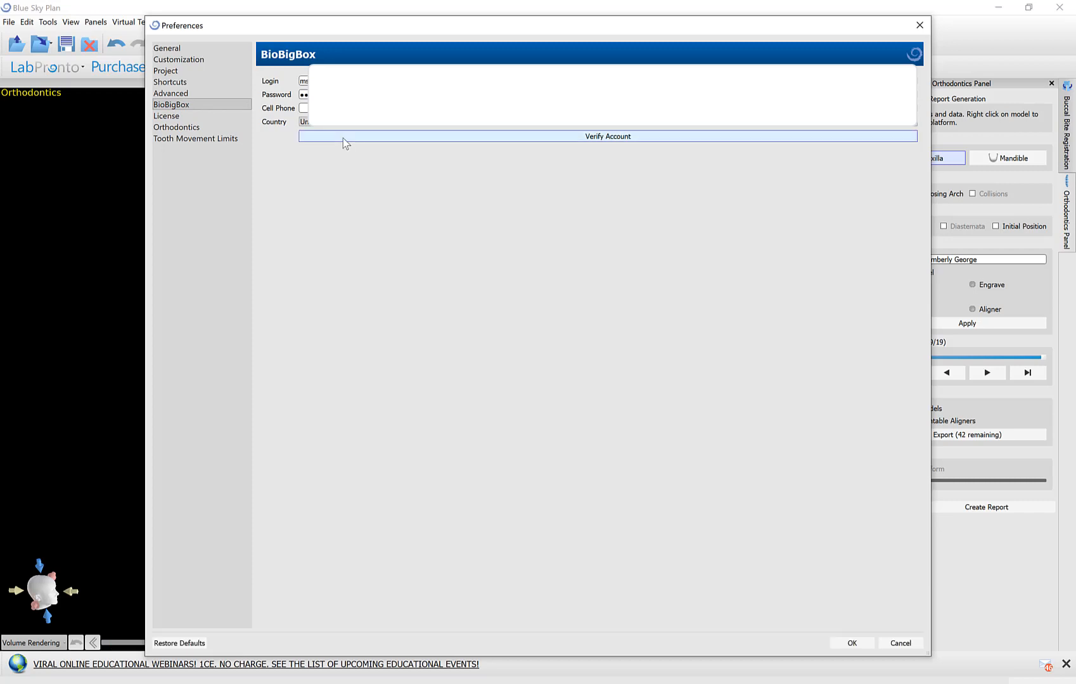
mouse_move(170, 118)
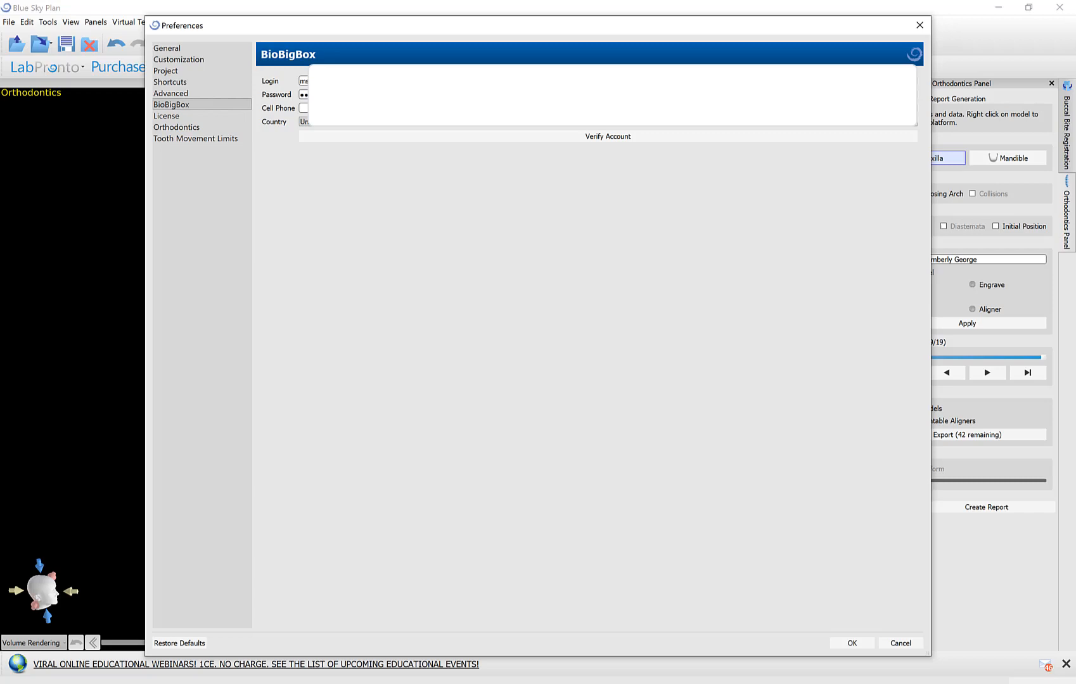
mouse_move(431, 141)
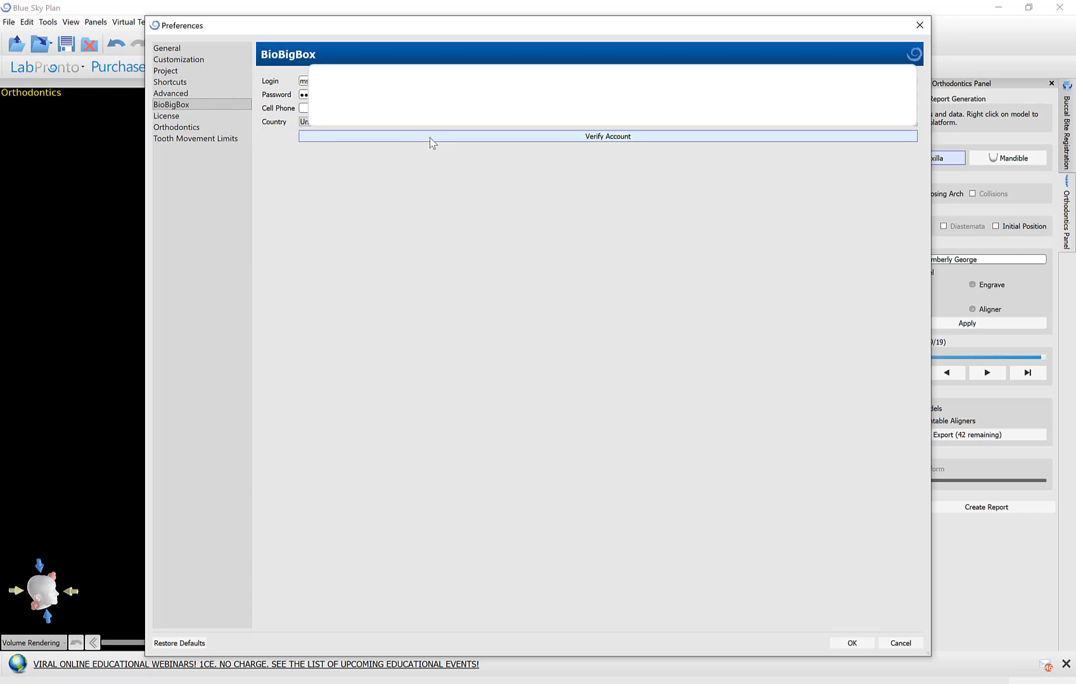
mouse_move(495, 202)
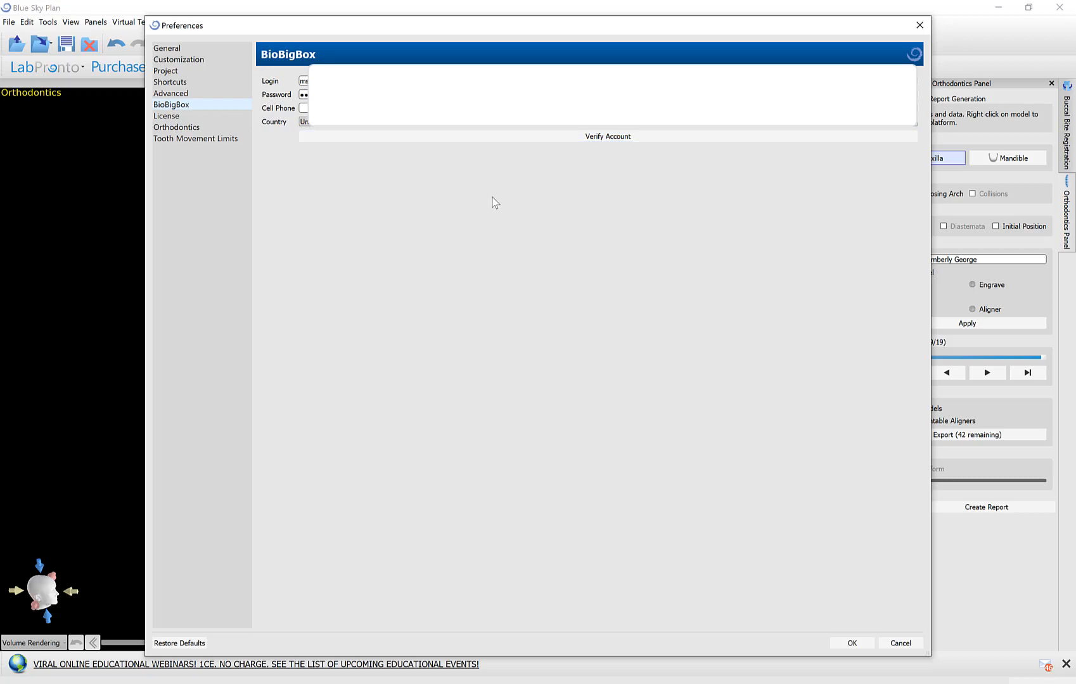
- Verify the BioBigBox account and dismiss the 'Successfully logged in' message
click(607, 136)
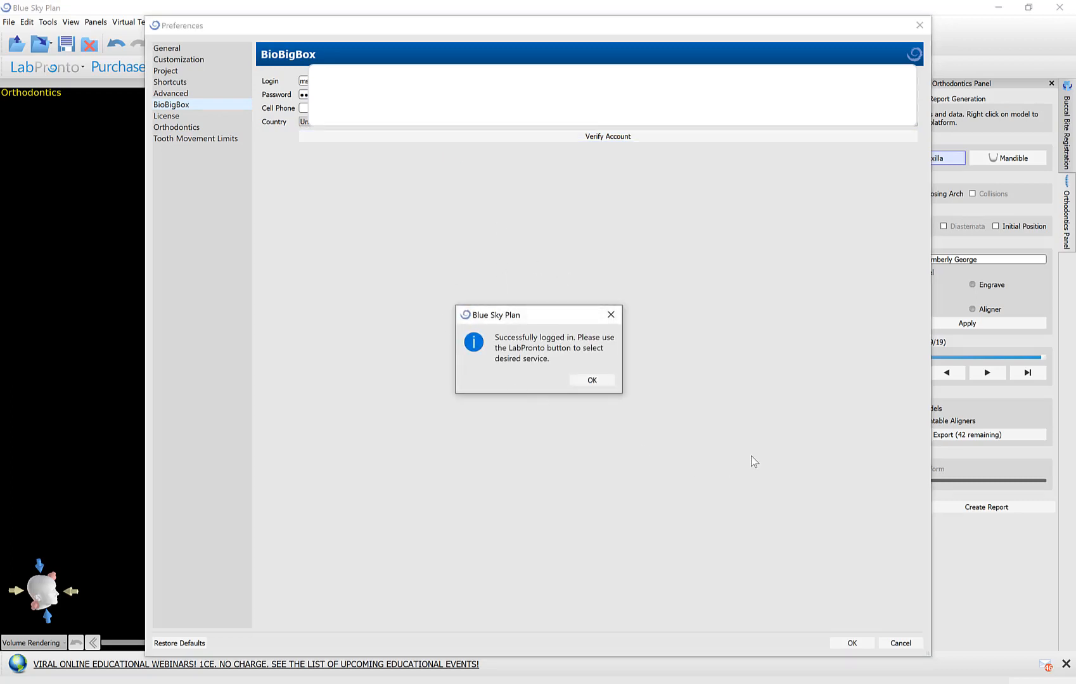
mouse_move(476, 396)
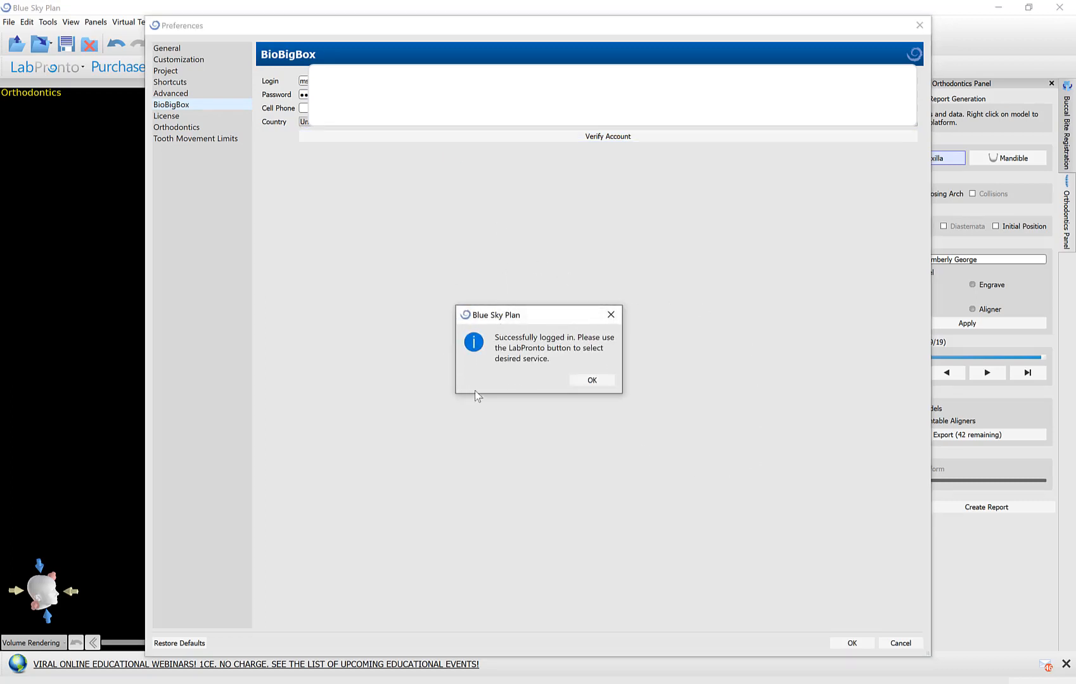
click(591, 380)
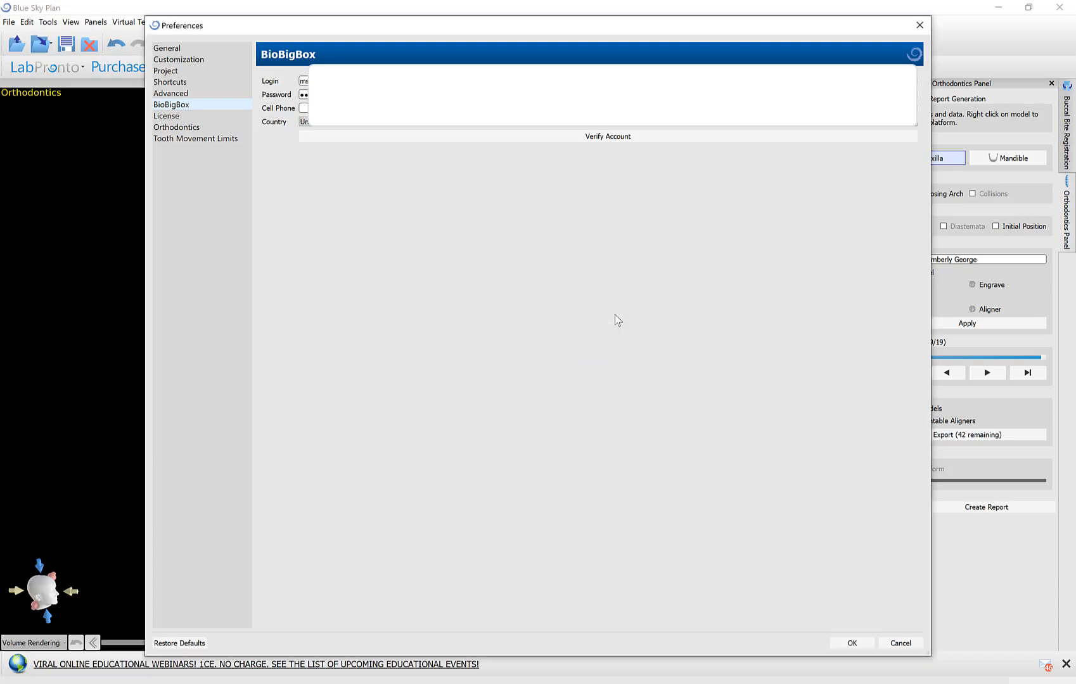